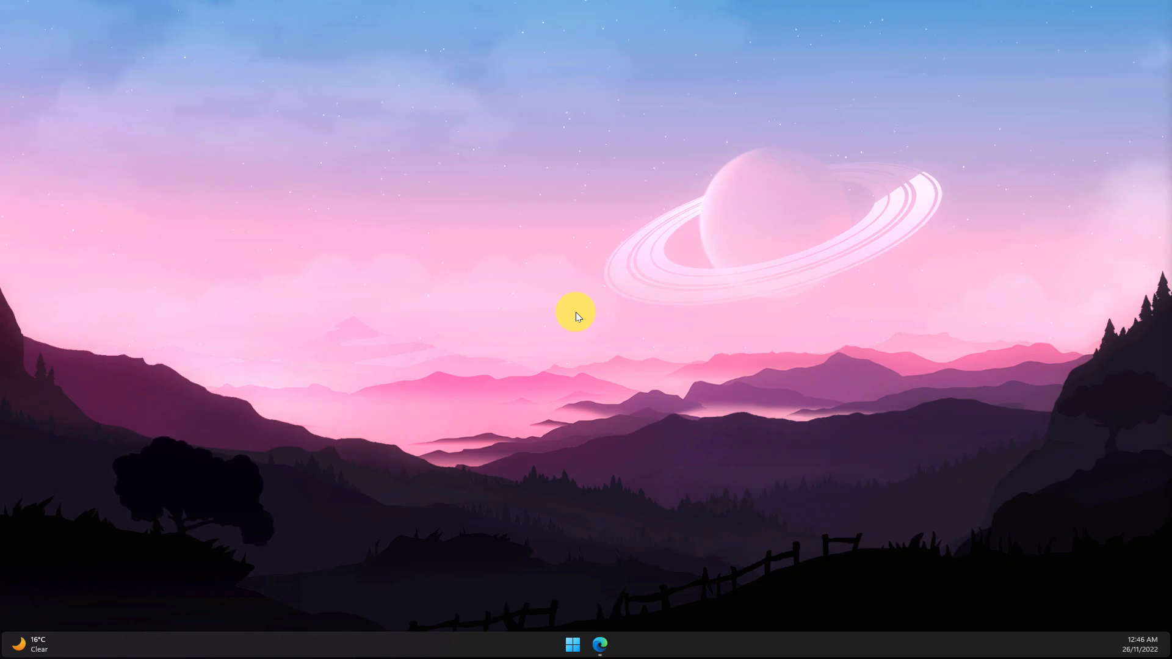
pyautogui.moveTo(599, 645)
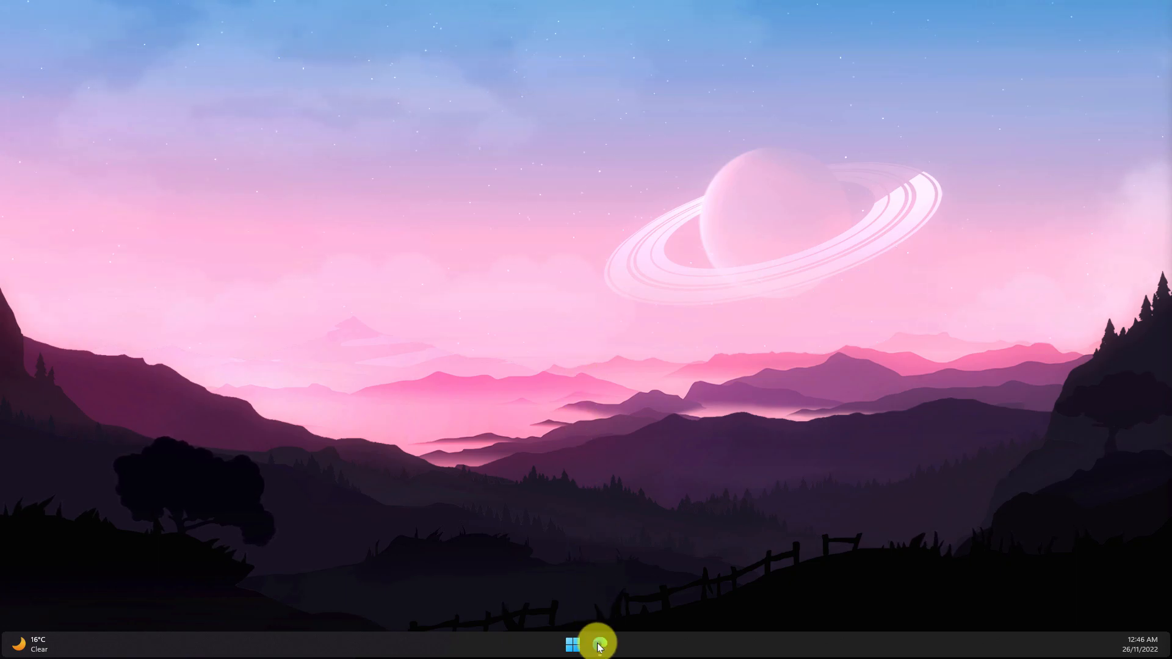
# Open universeodon.com/home in Edge, then open and close the Home column's settings.
pyautogui.click(600, 643)
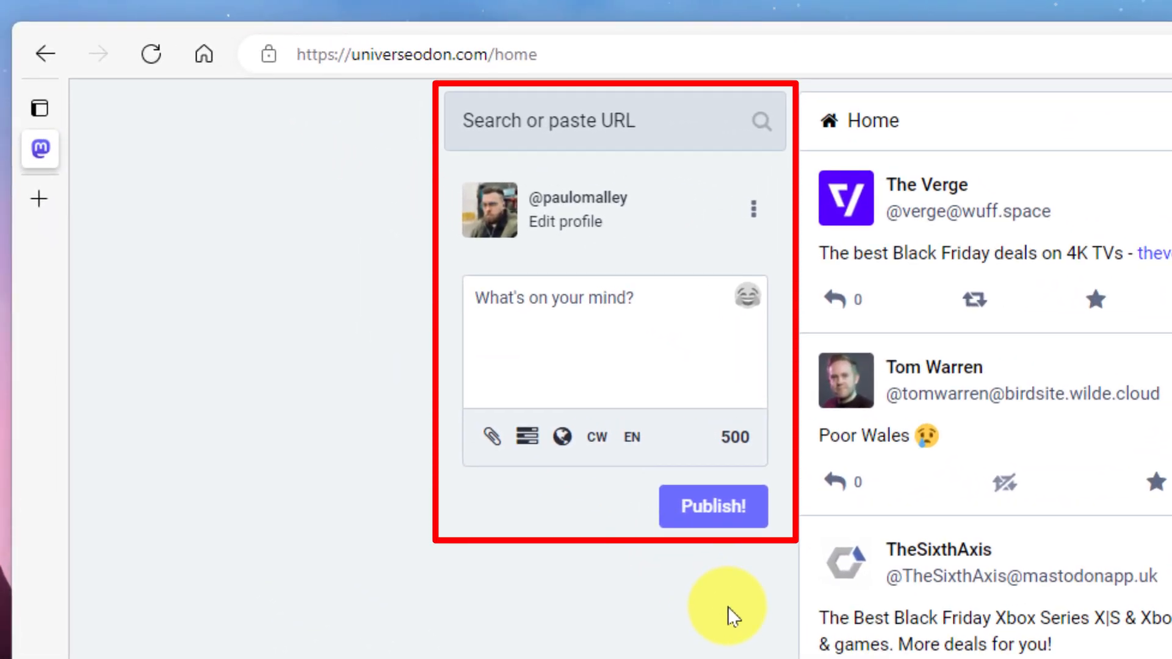
pyautogui.moveTo(441, 290)
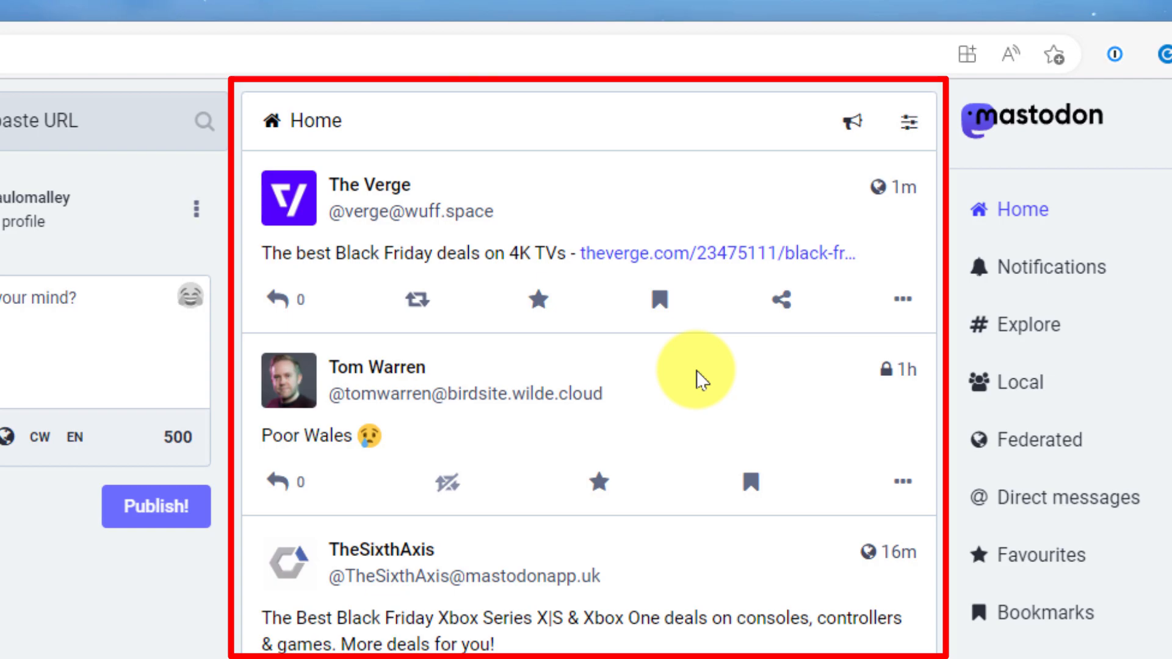
pyautogui.moveTo(1166, 377)
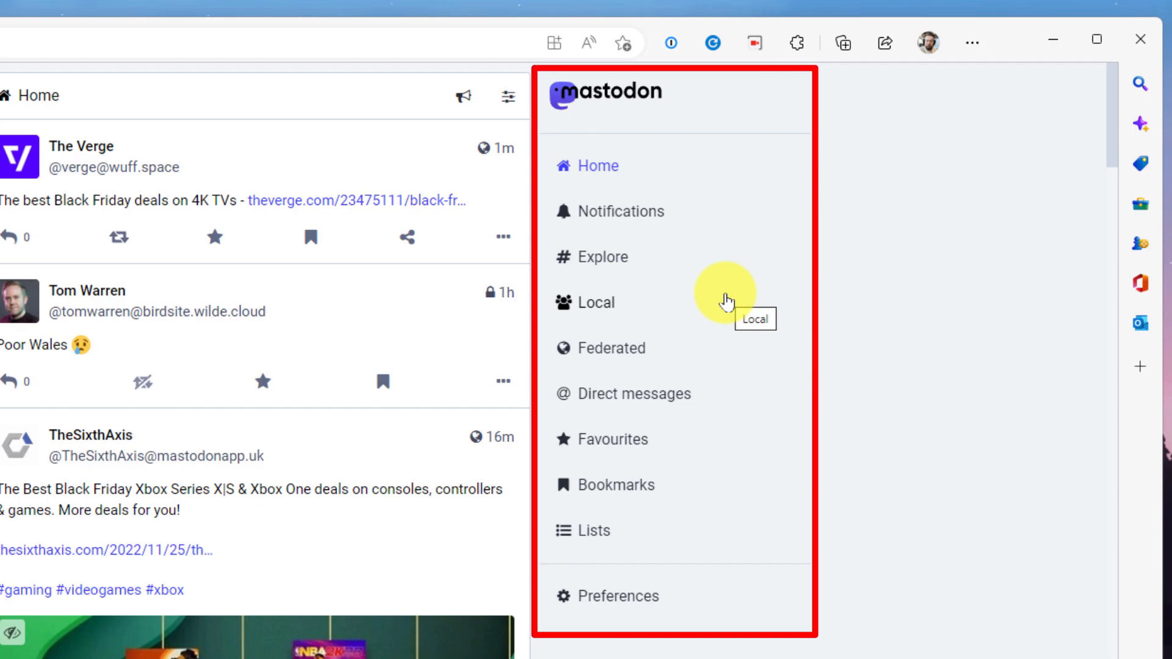
pyautogui.moveTo(507, 96)
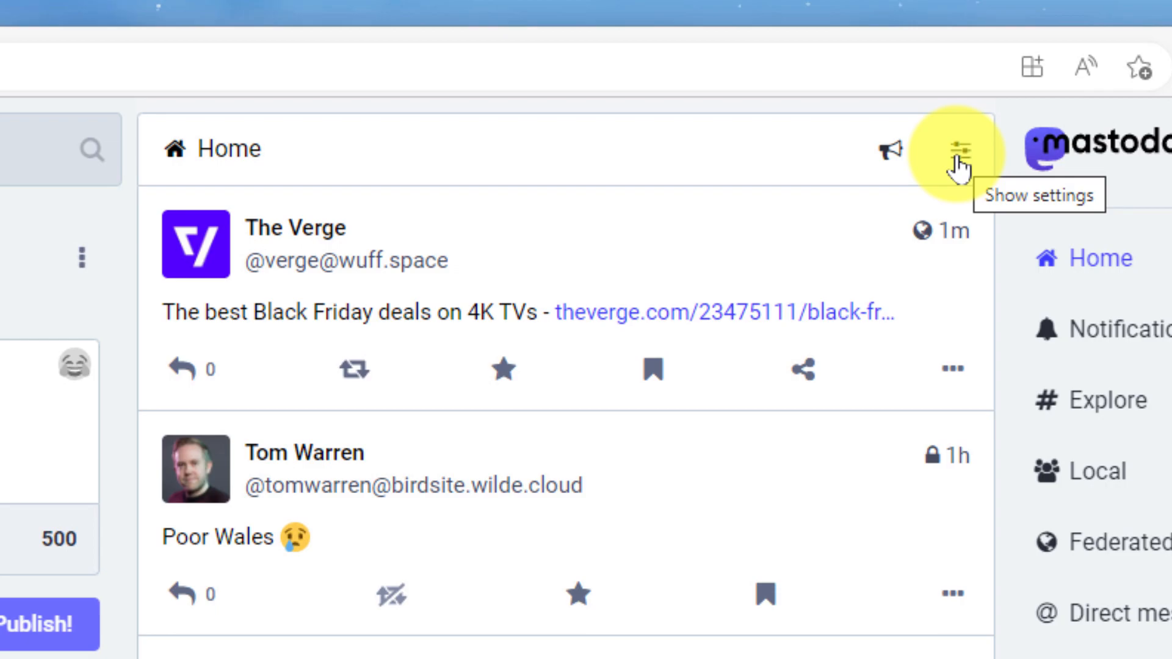
pyautogui.click(961, 148)
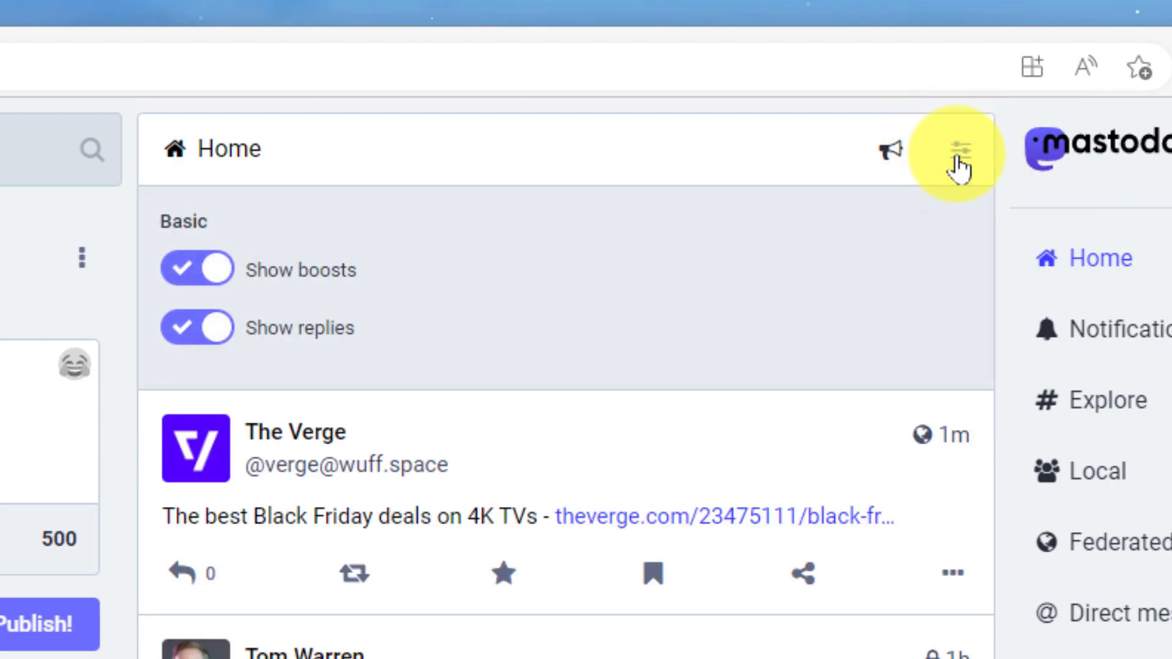
pyautogui.moveTo(389, 306)
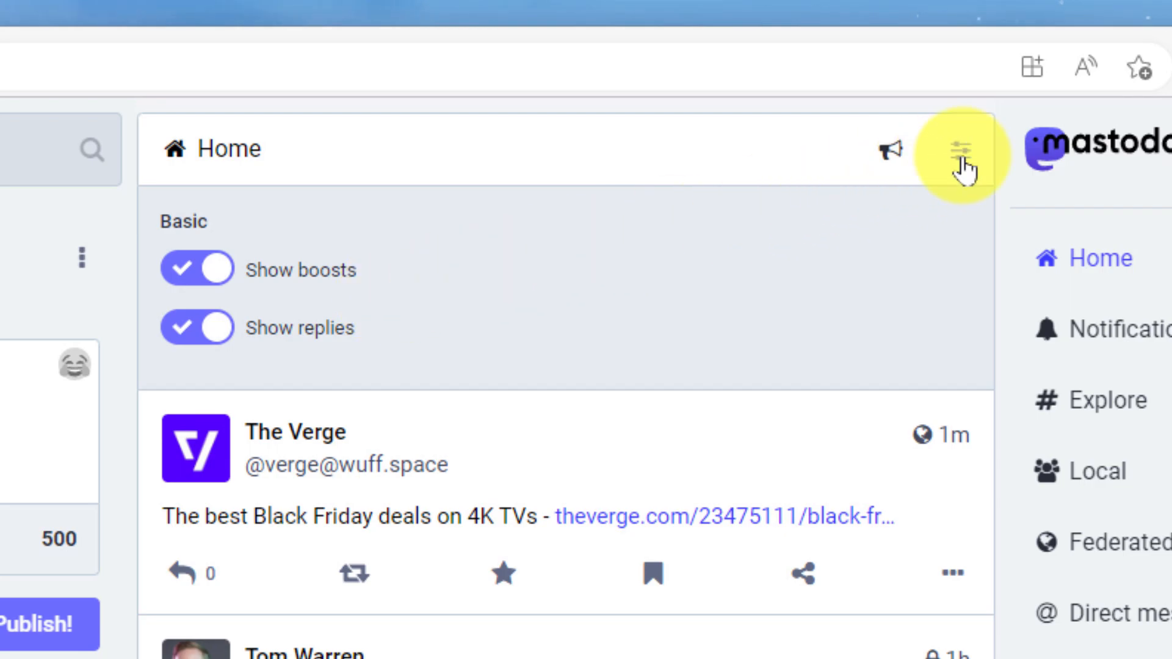
pyautogui.click(962, 148)
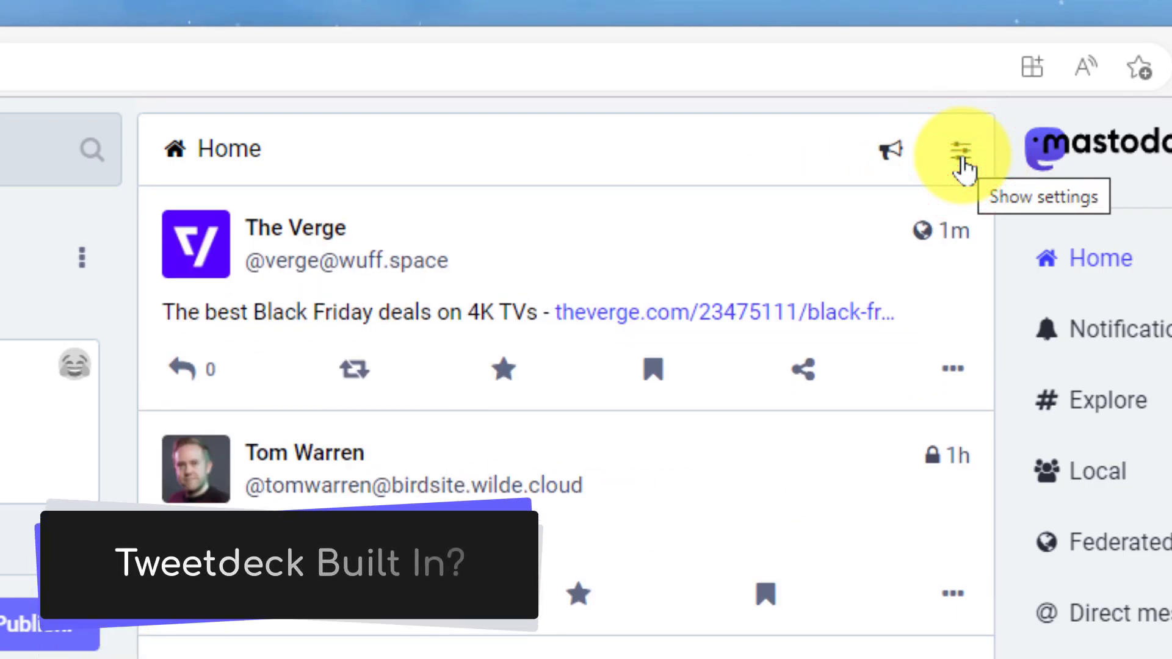
pyautogui.click(966, 148)
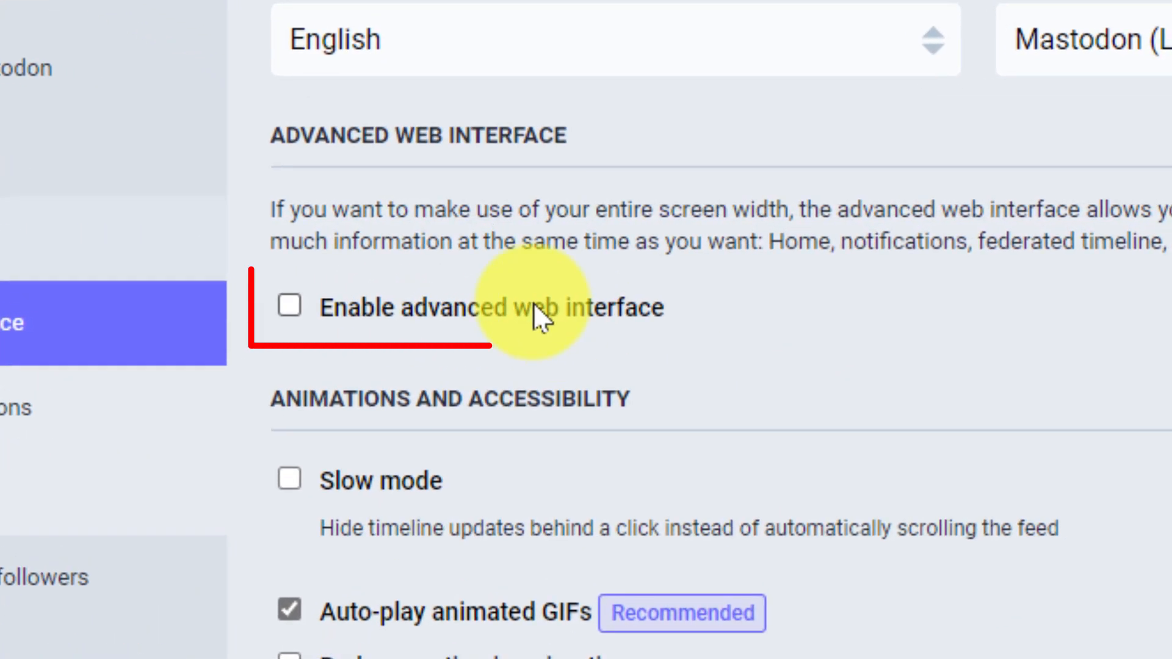
# Tick 'Enable advanced web interface' in Appearance preferences and save the changes.
pyautogui.click(289, 306)
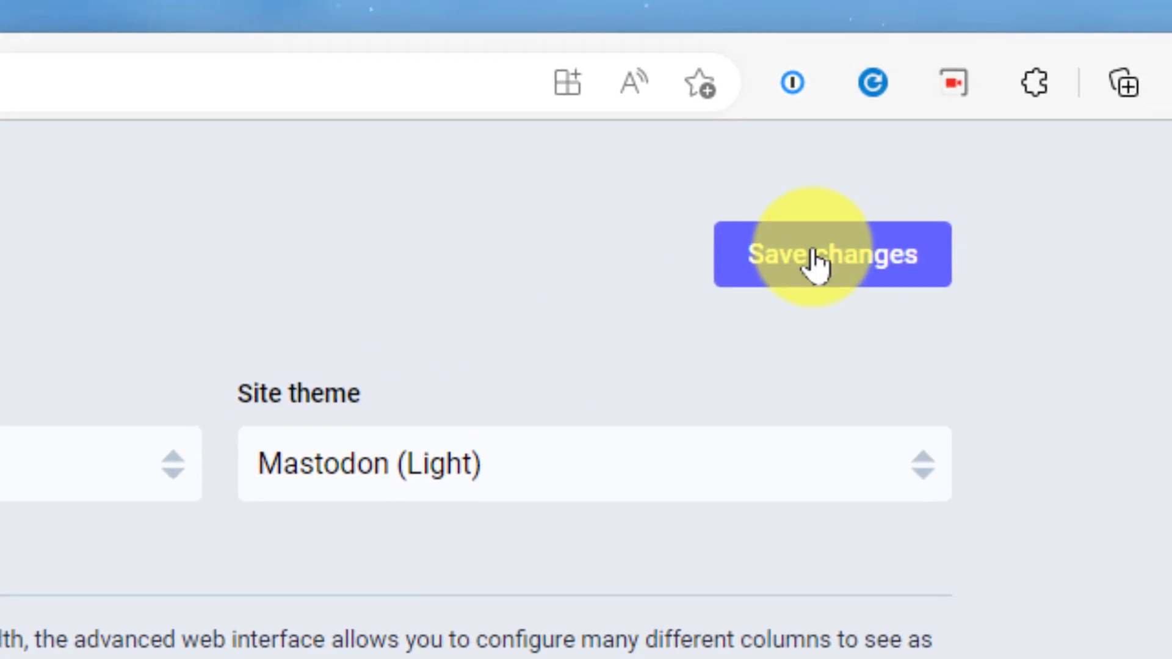
pyautogui.click(832, 253)
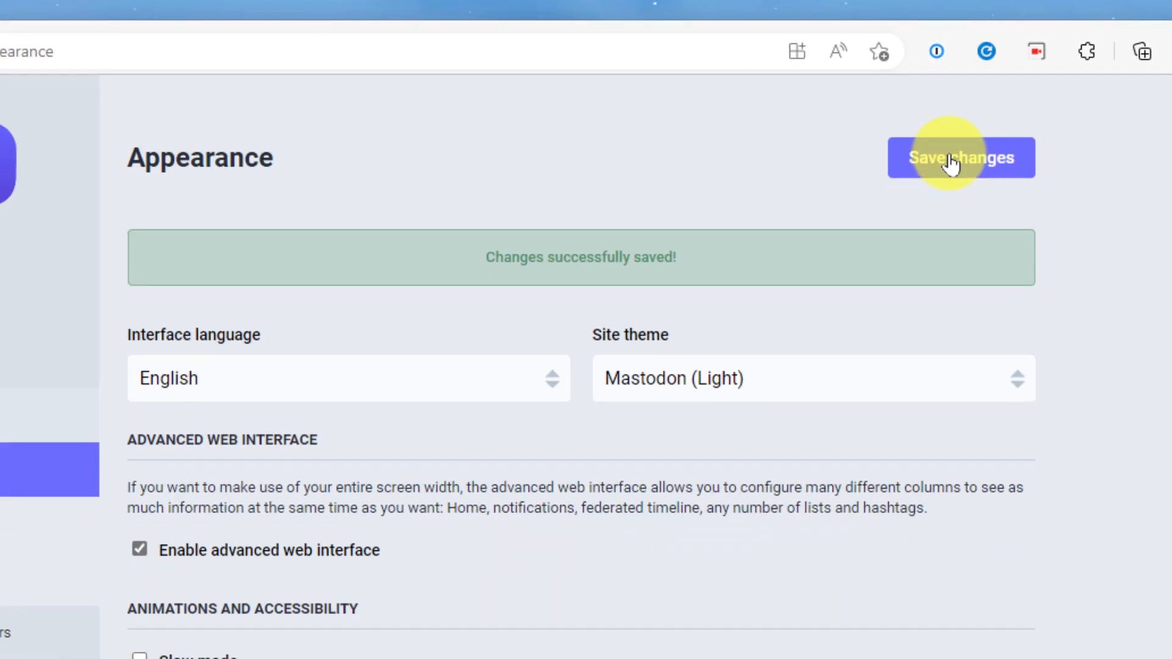
pyautogui.moveTo(713, 266)
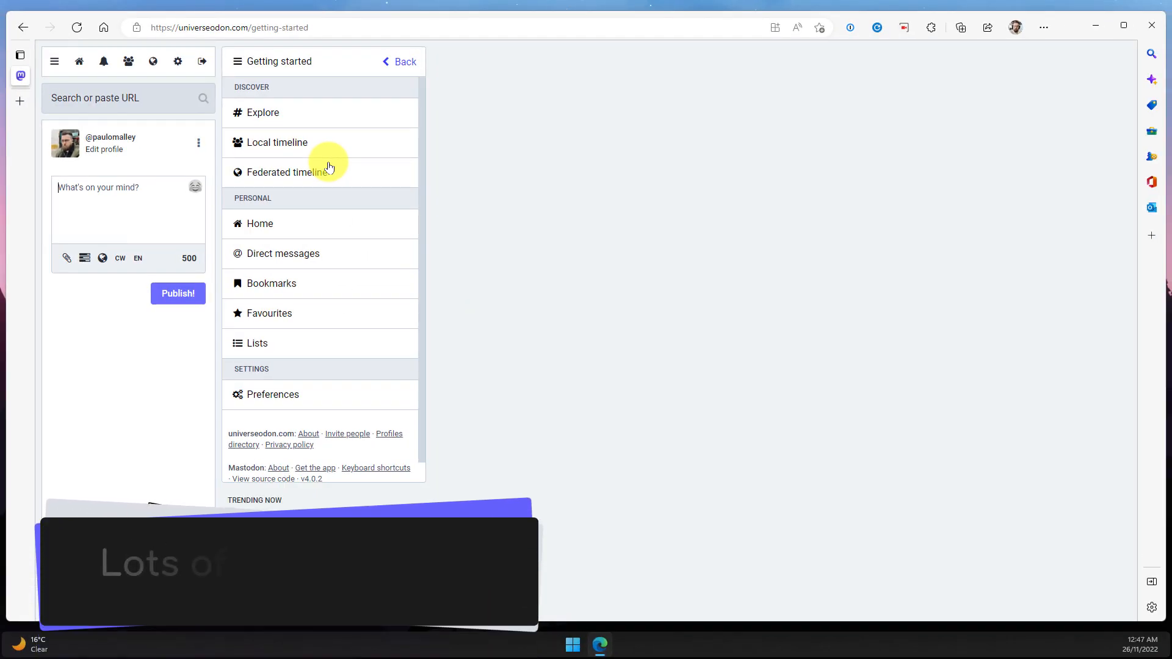
pyautogui.moveTo(142, 310)
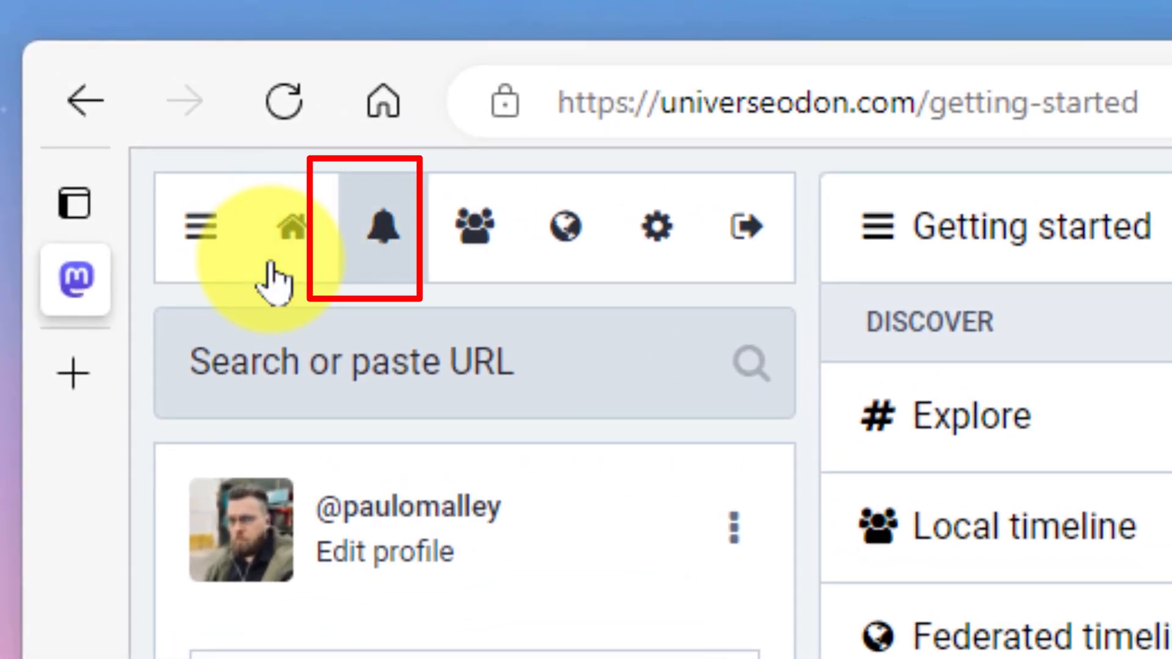
pyautogui.moveTo(383, 226)
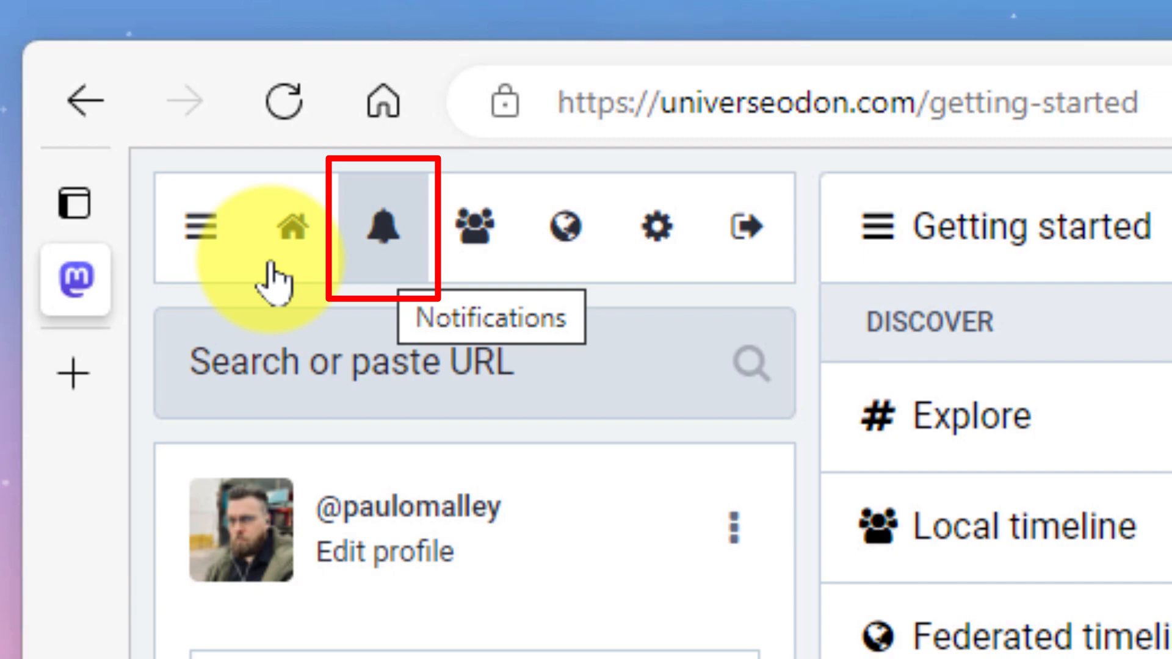
pyautogui.moveTo(473, 226)
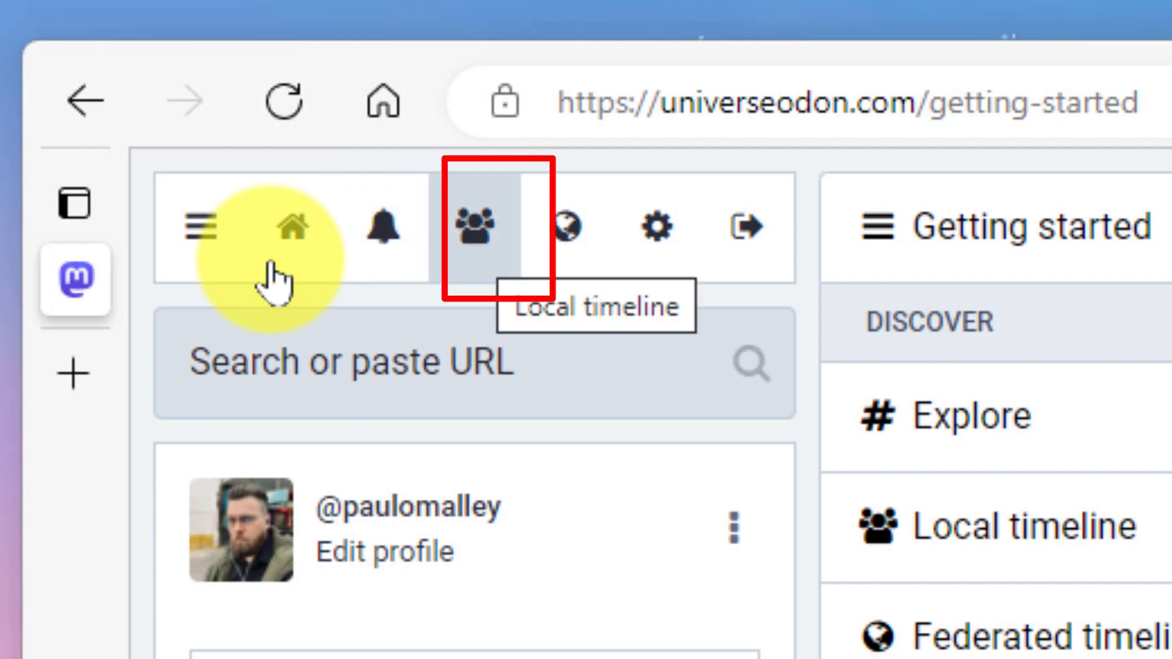
pyautogui.moveTo(568, 227)
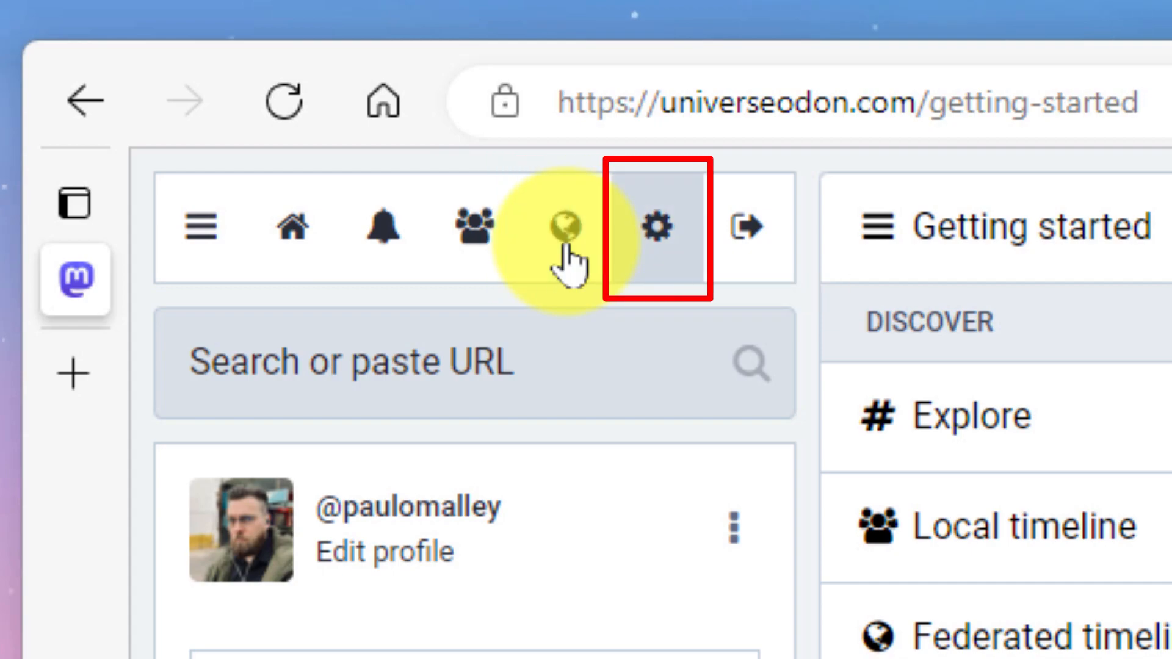
pyautogui.moveTo(655, 226)
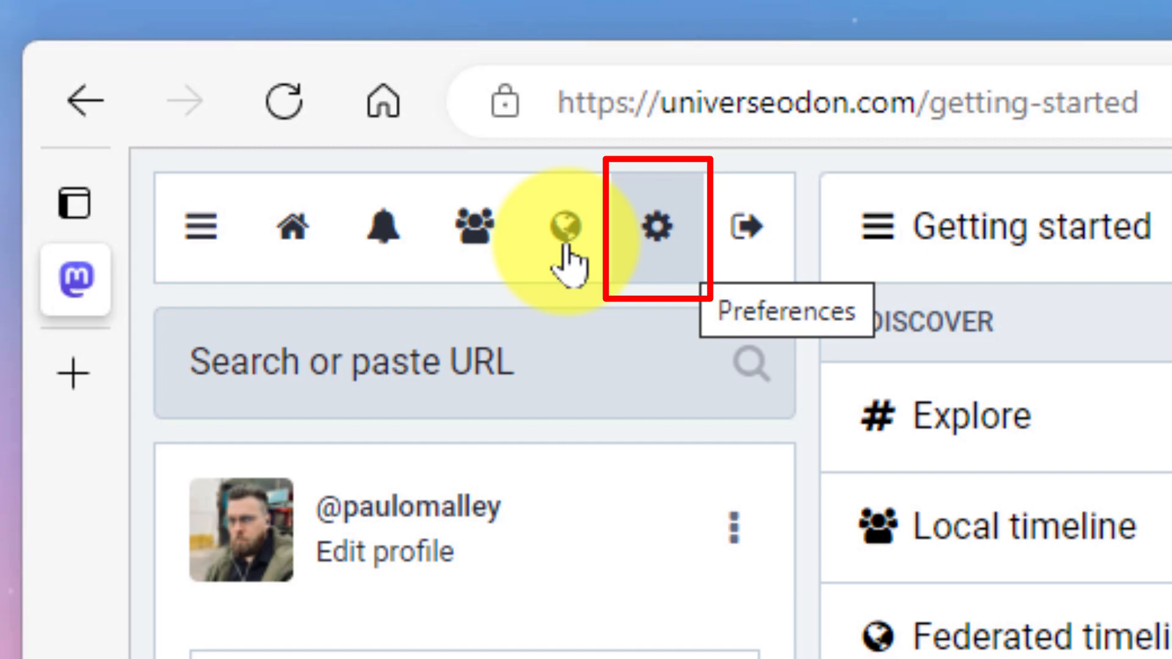
pyautogui.moveTo(747, 228)
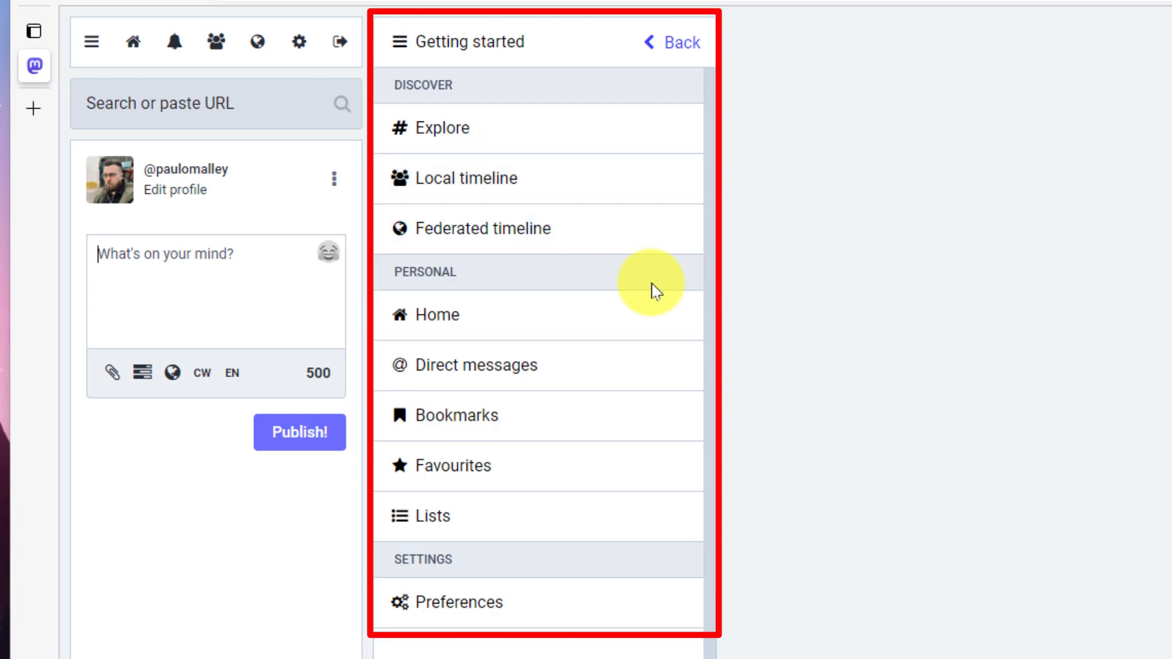
pyautogui.moveTo(133, 42)
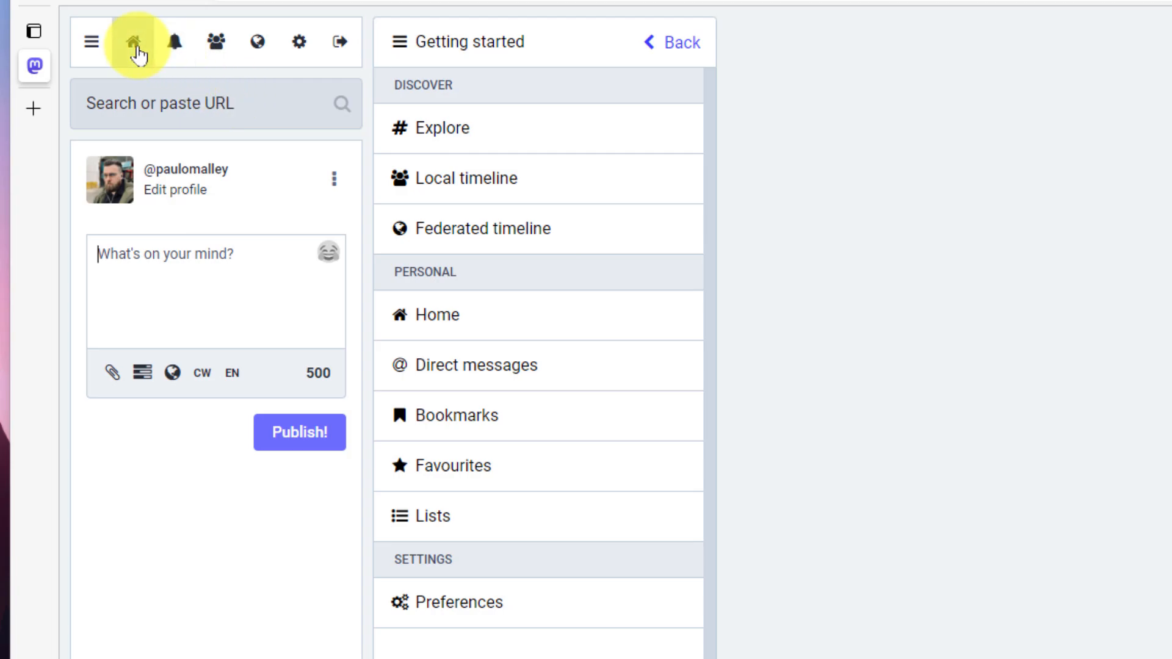
# Show the Home timeline column, visit Notifications briefly, then return to Home.
pyautogui.click(137, 43)
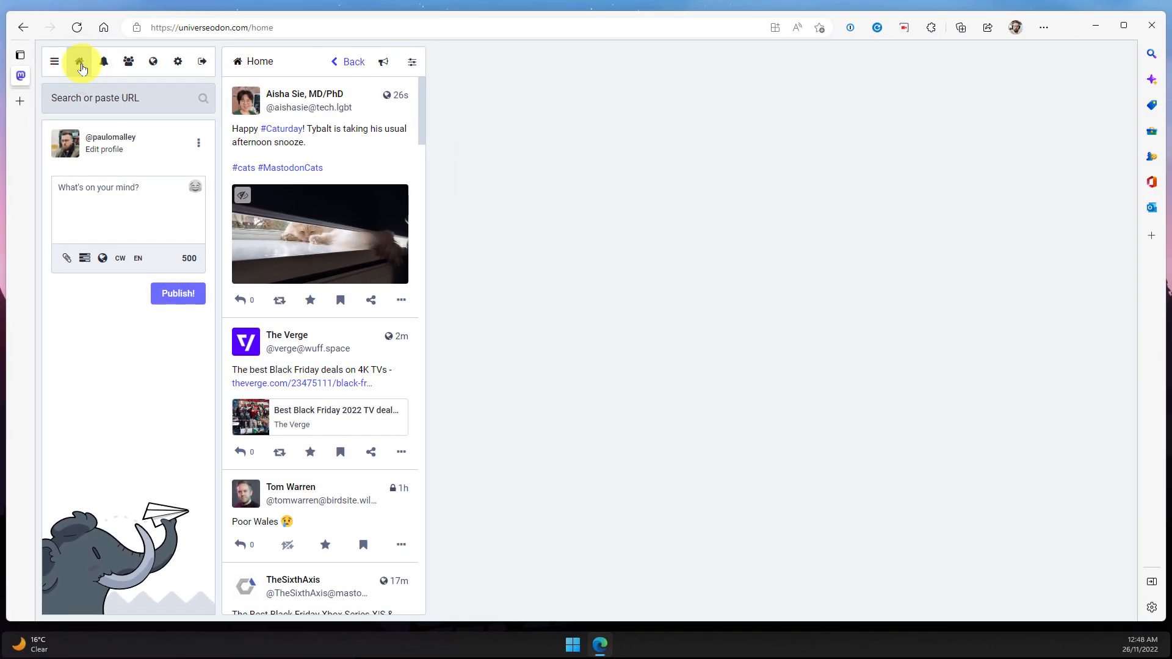
pyautogui.moveTo(358, 197)
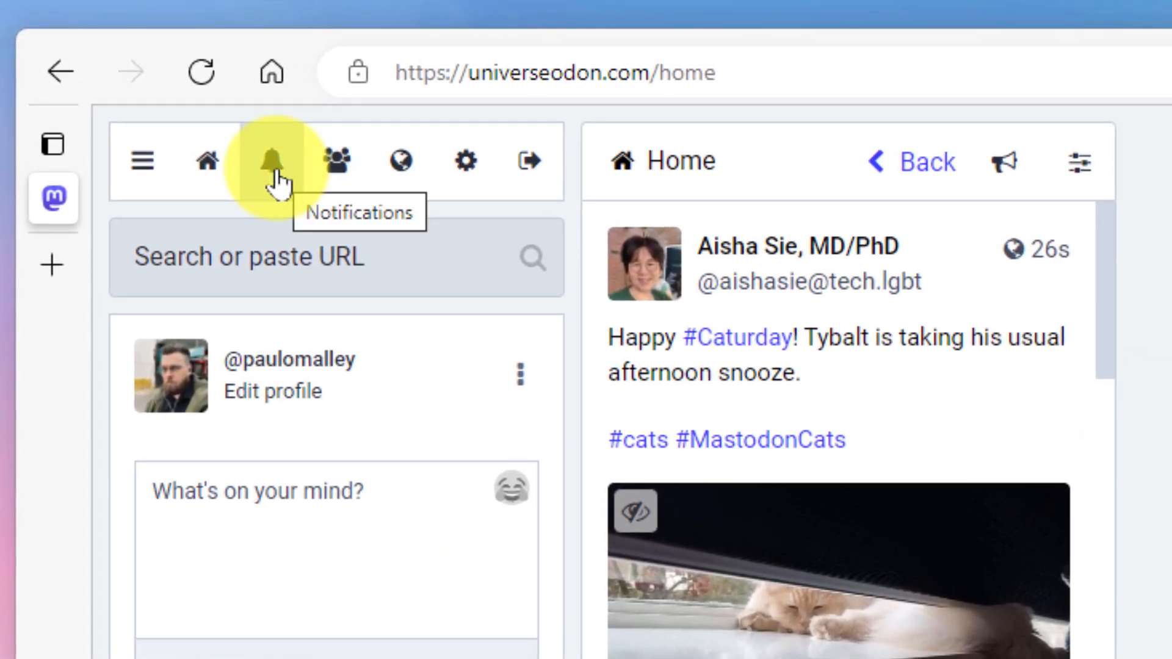
pyautogui.click(275, 159)
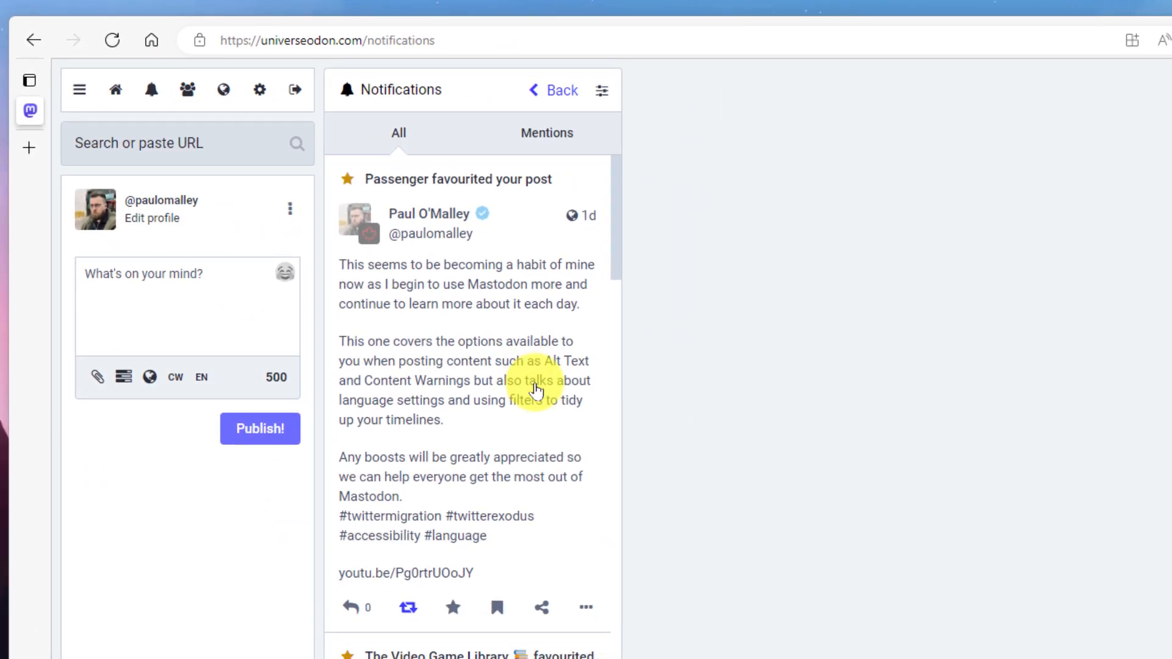
pyautogui.moveTo(133, 120)
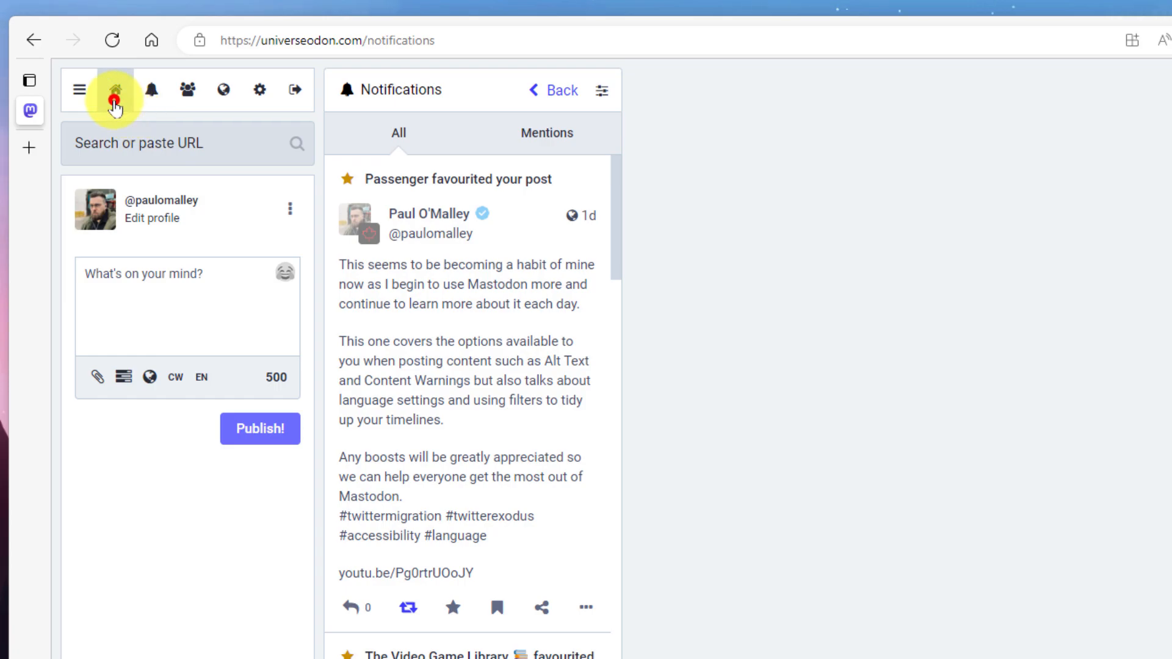
pyautogui.click(114, 90)
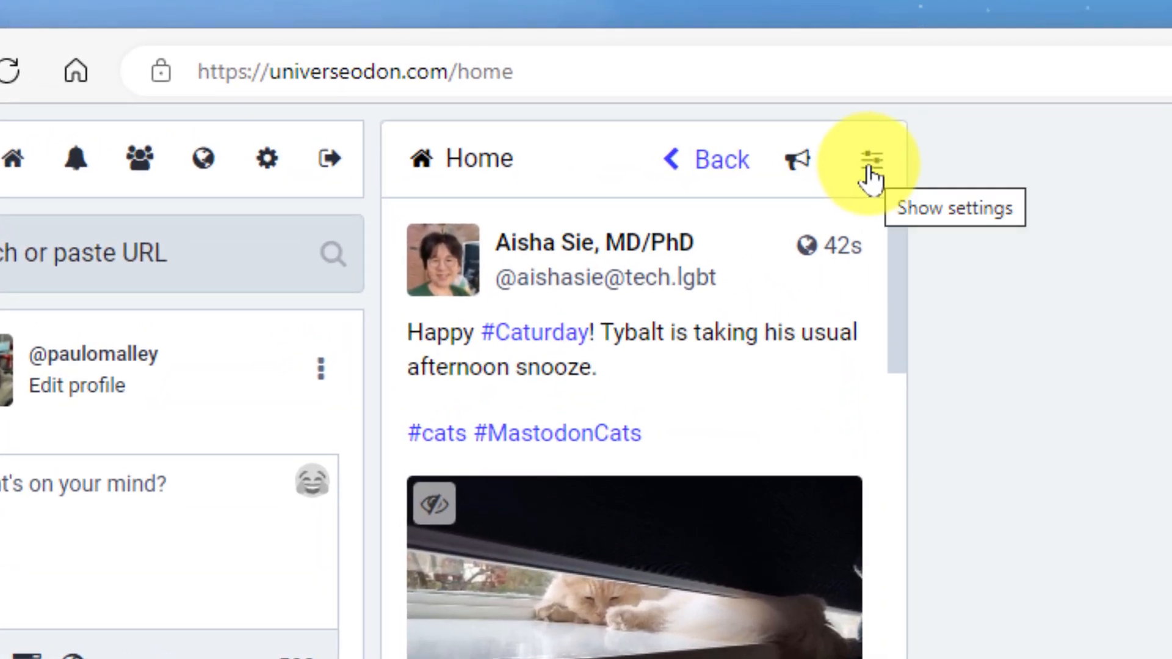
# Open the Local timeline and pin it as a column beside Home.
pyautogui.click(875, 159)
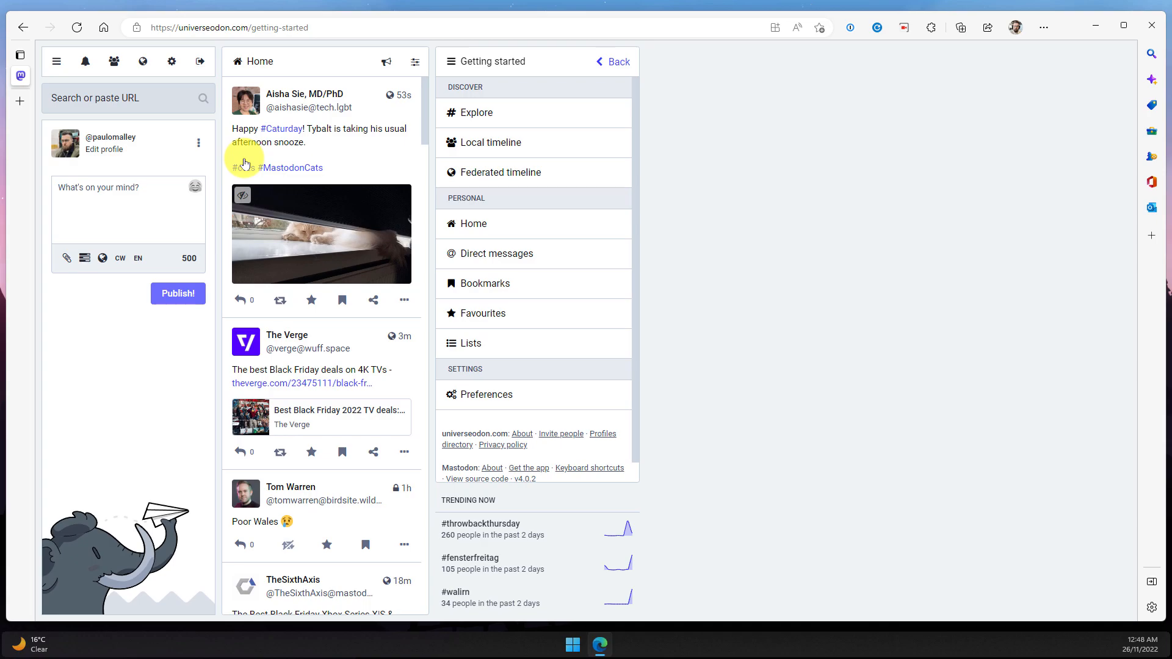
pyautogui.moveTo(299, 67)
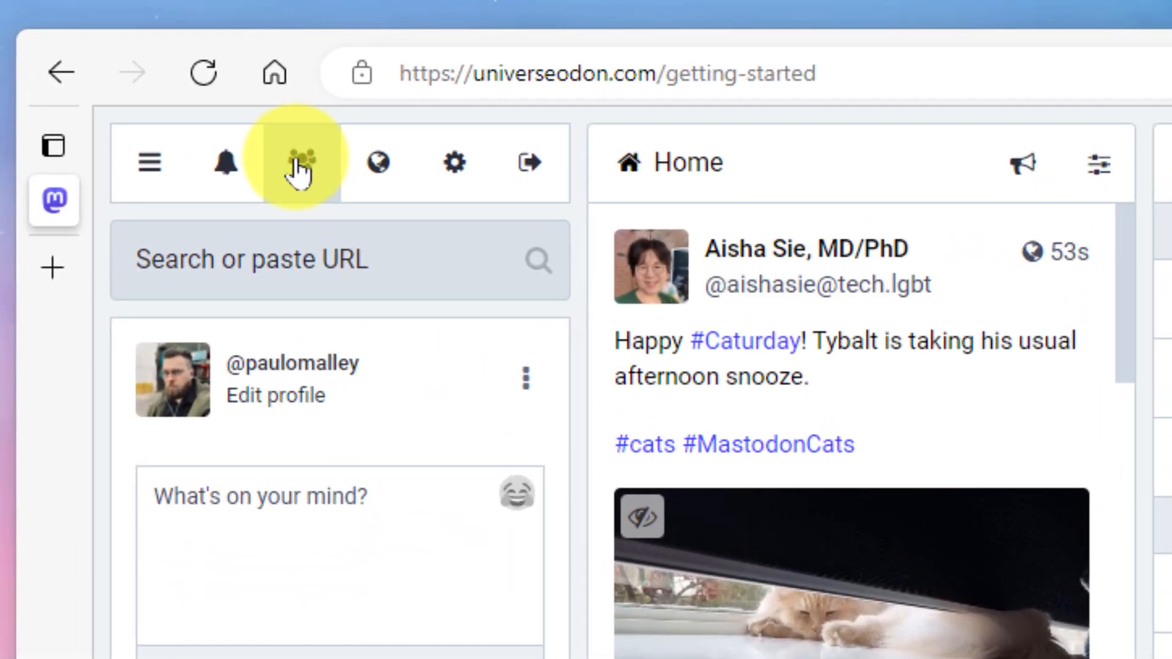
pyautogui.click(299, 162)
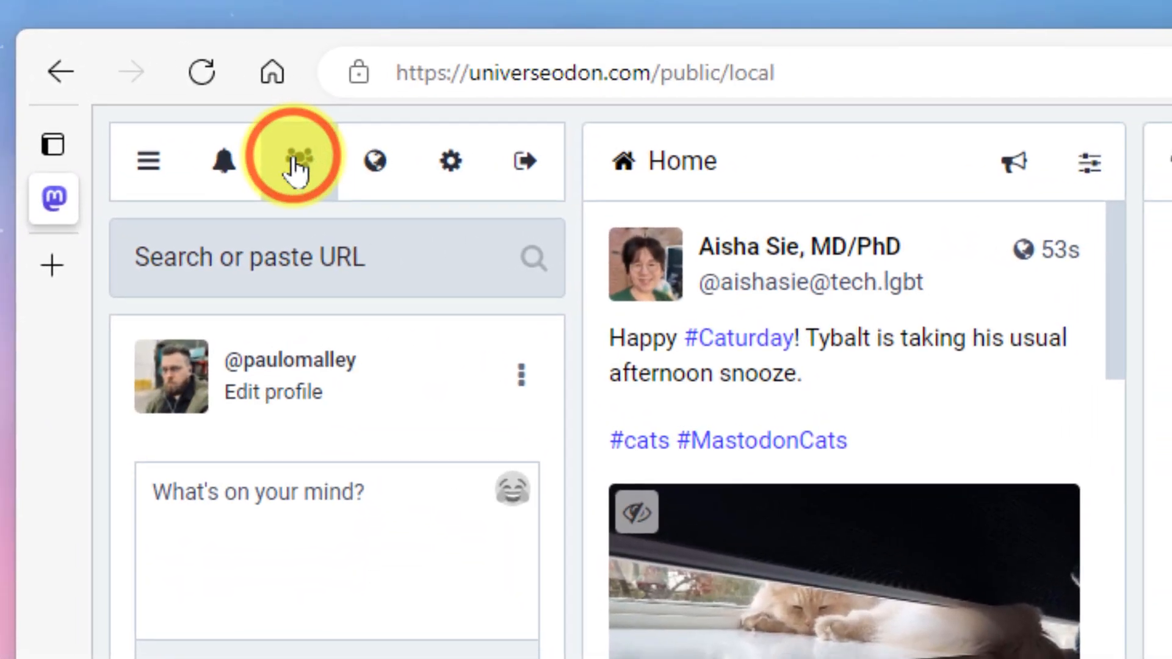
pyautogui.click(295, 160)
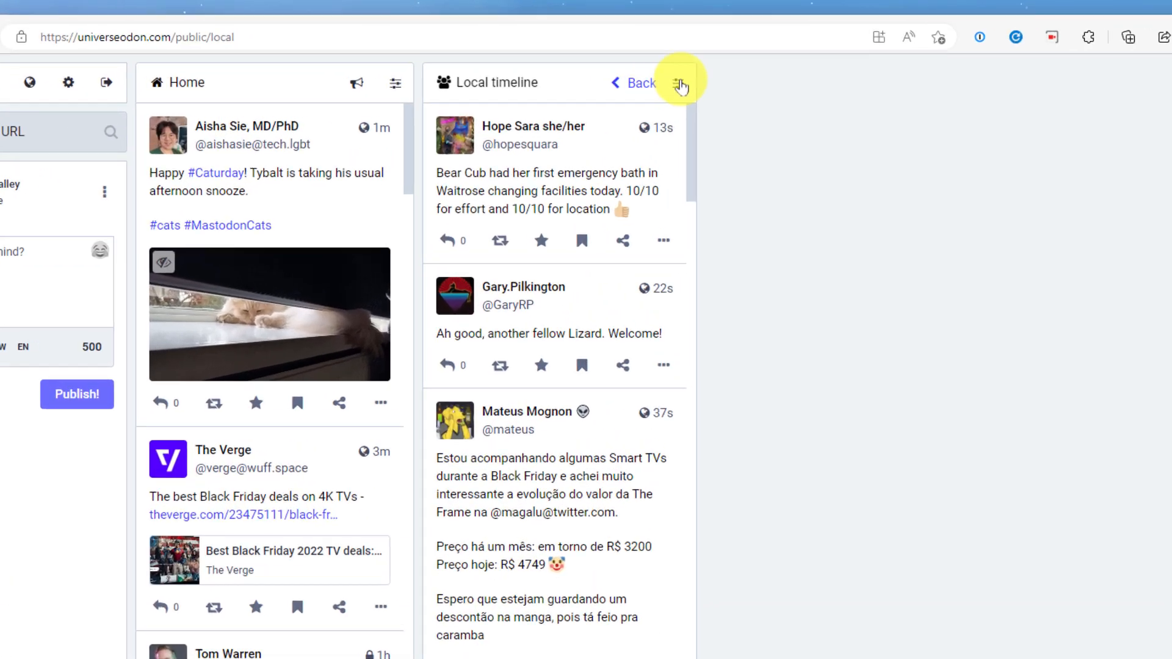
pyautogui.click(678, 82)
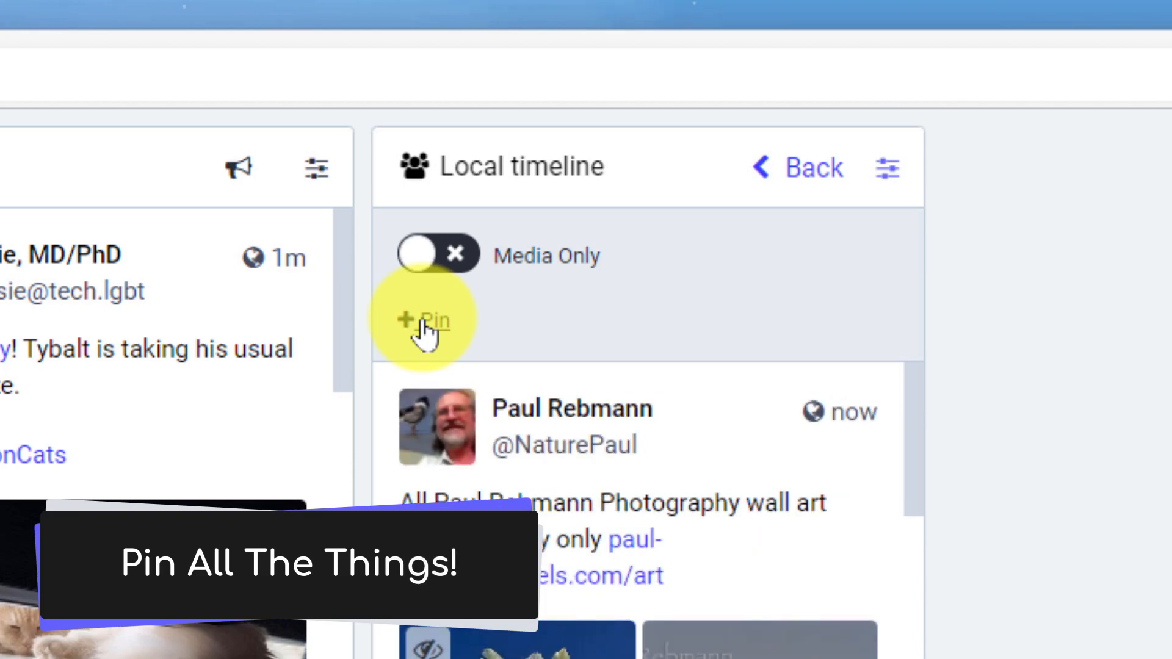
pyautogui.click(426, 320)
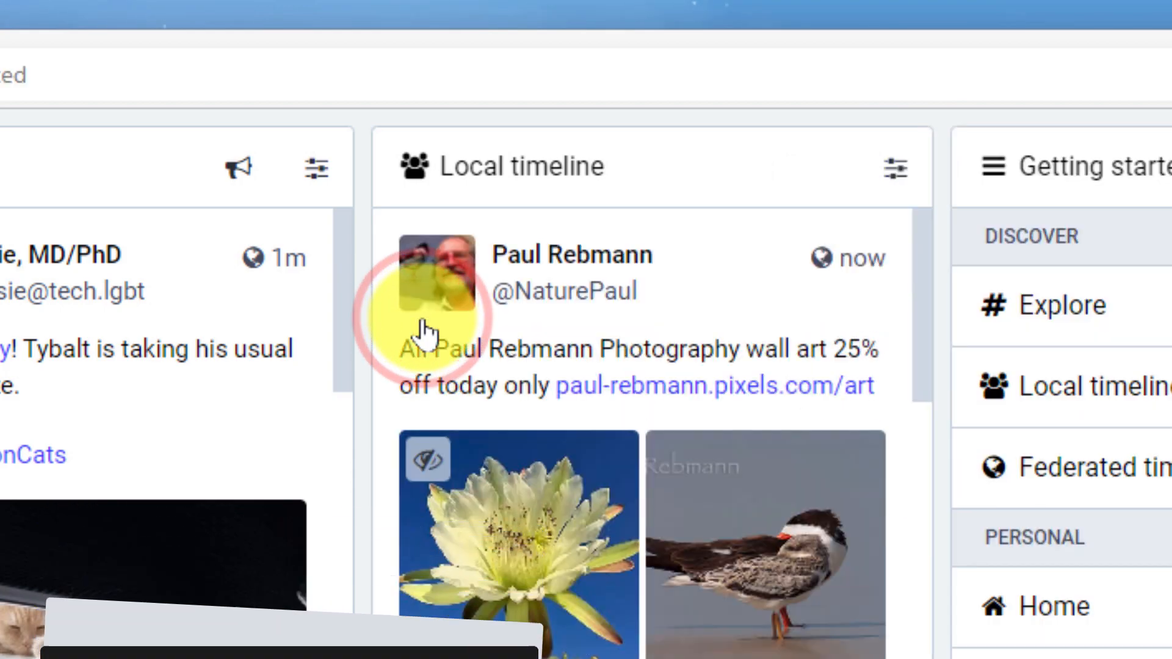
# Try the Media Only toggle in the pinned Local column's settings, then close them.
pyautogui.click(896, 166)
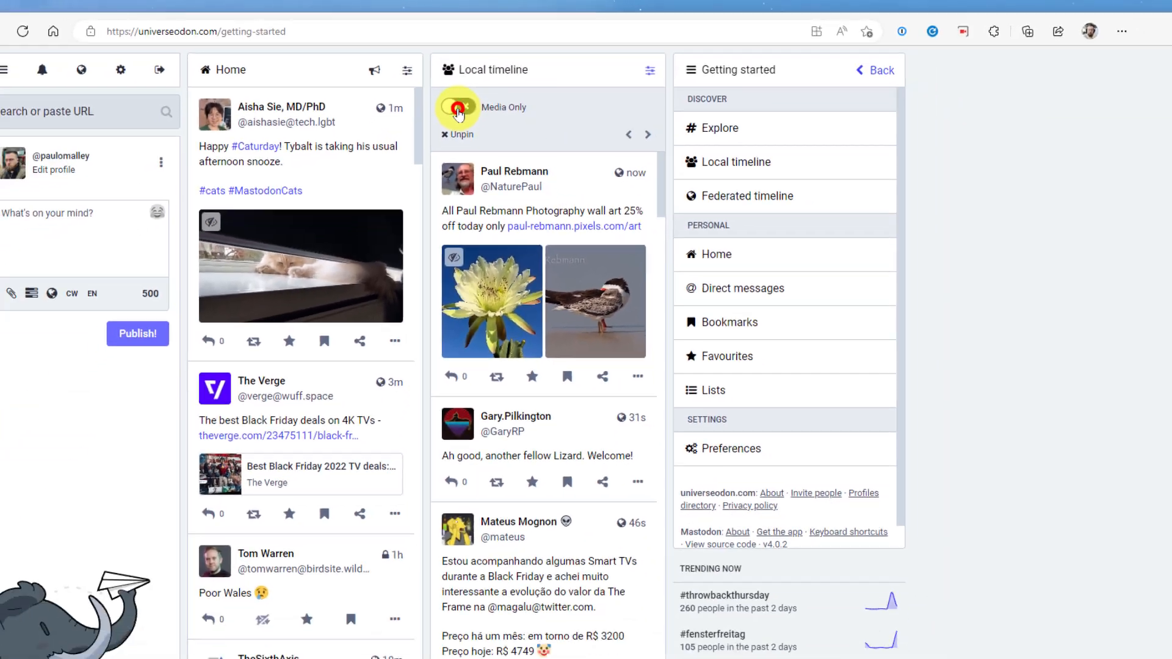
pyautogui.click(456, 114)
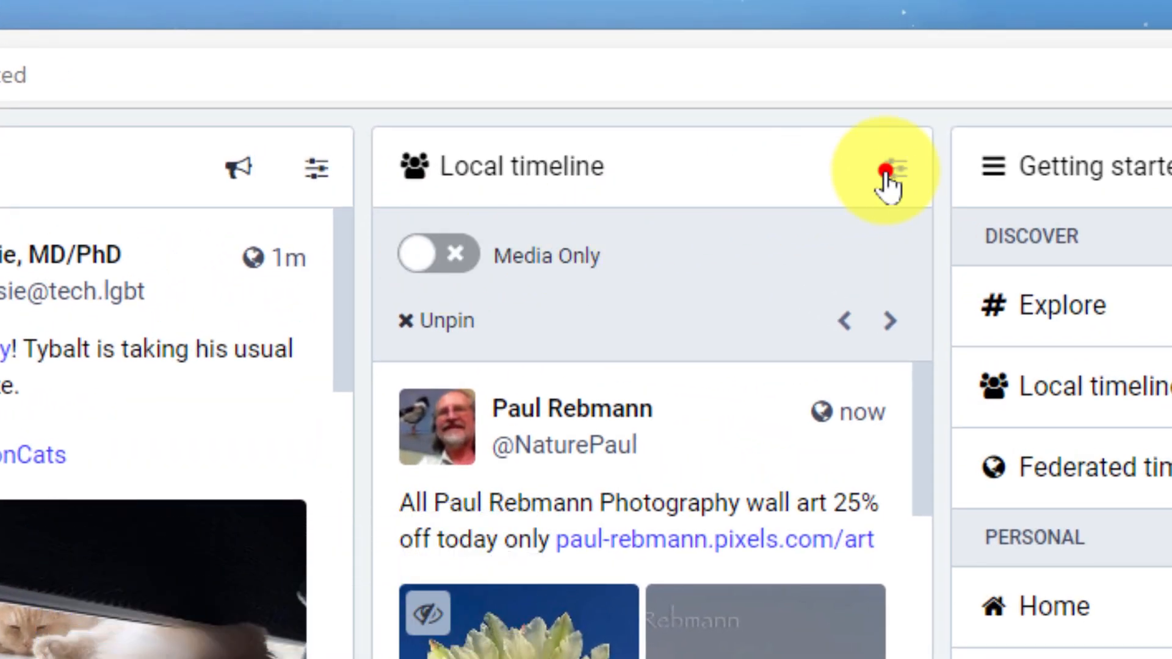
pyautogui.click(889, 168)
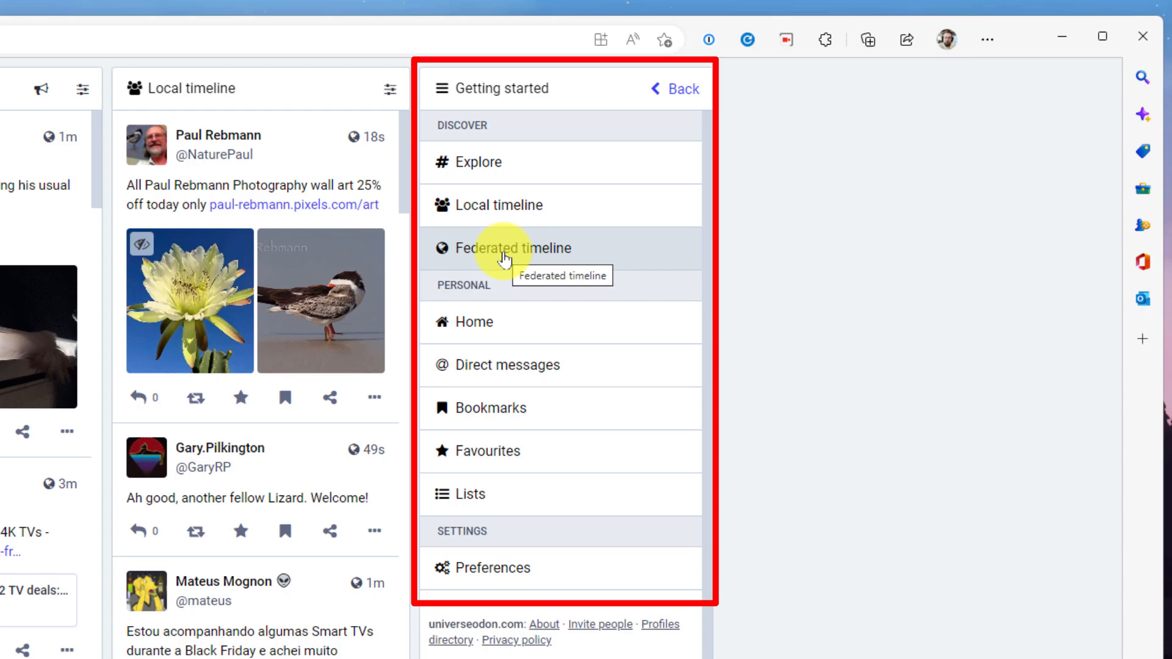
# Open the Federated timeline from Getting started and scroll through its posts.
pyautogui.click(520, 247)
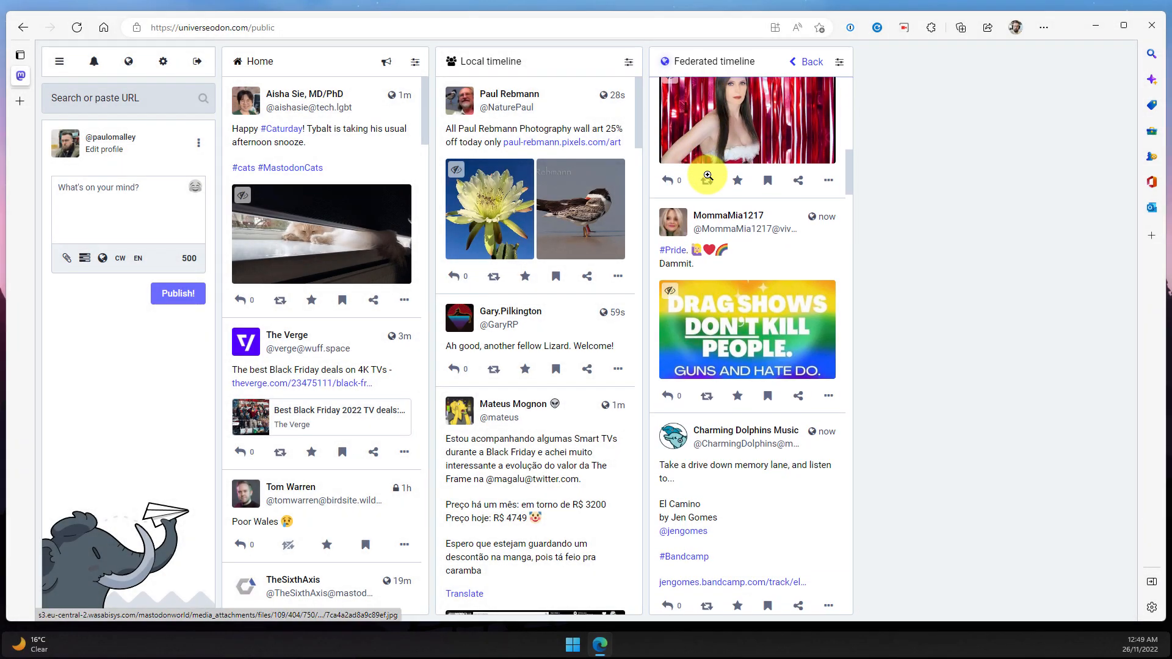
pyautogui.scroll(-3)
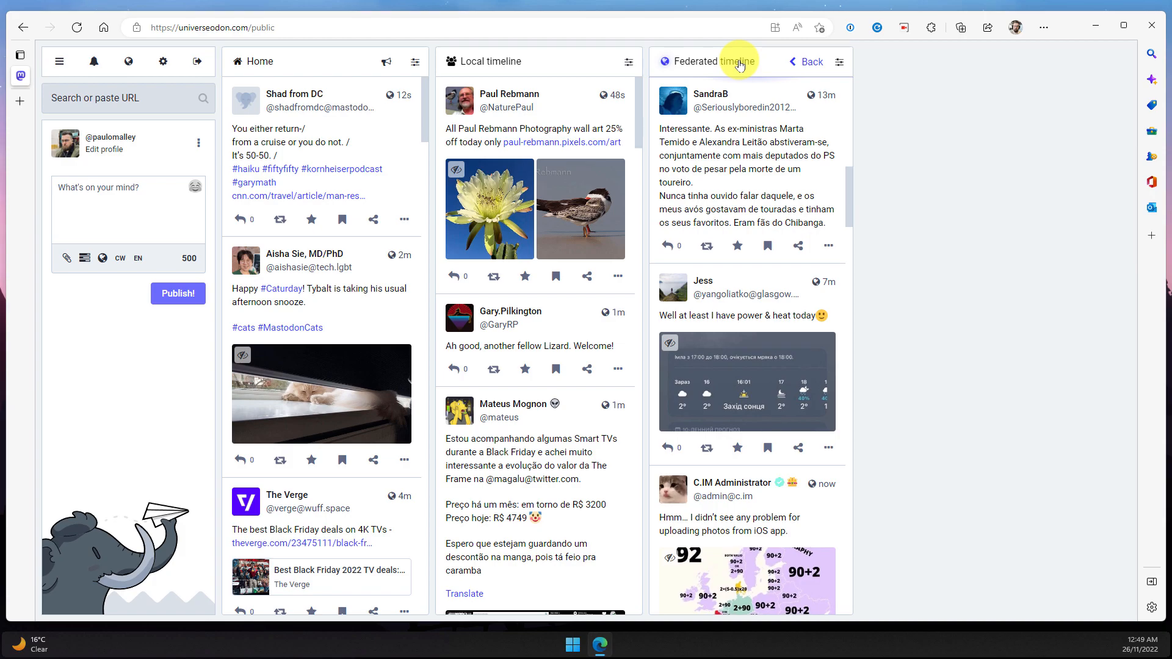
# Pin the Federated timeline as a column from its column settings.
pyautogui.click(840, 61)
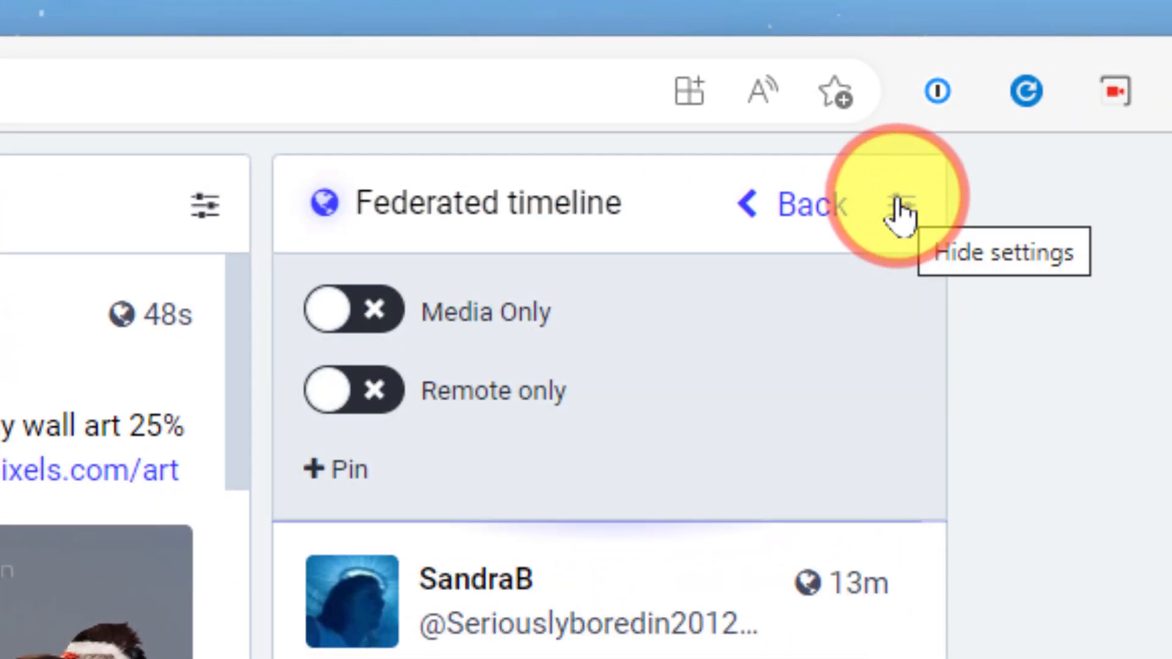
pyautogui.moveTo(530, 314)
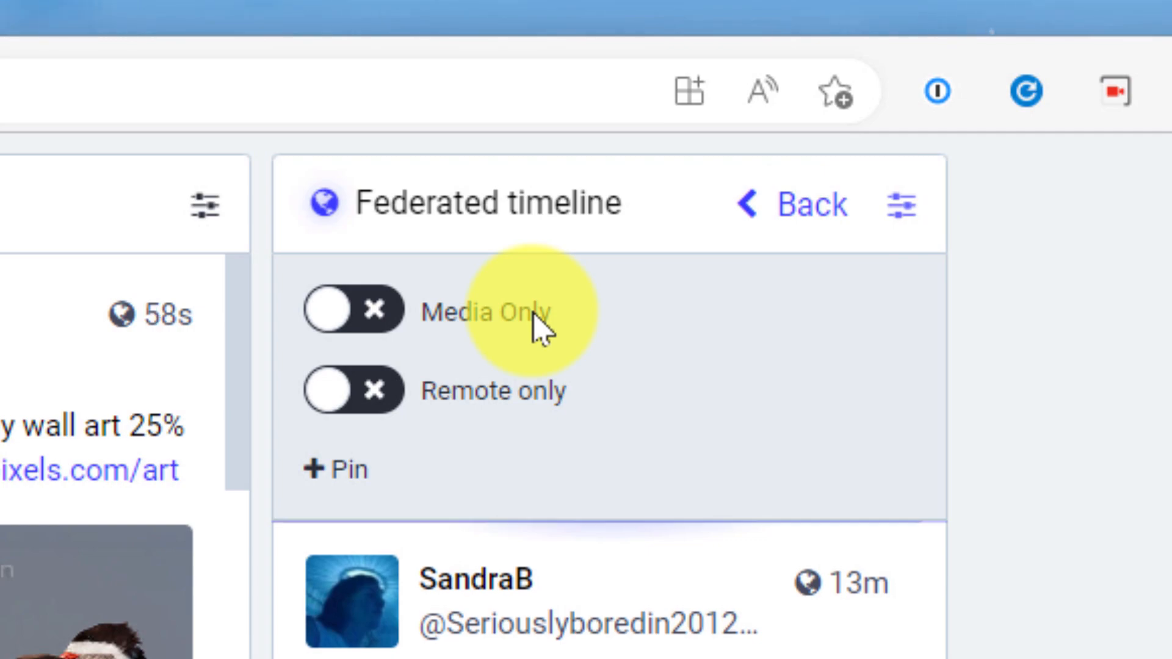
pyautogui.moveTo(534, 336)
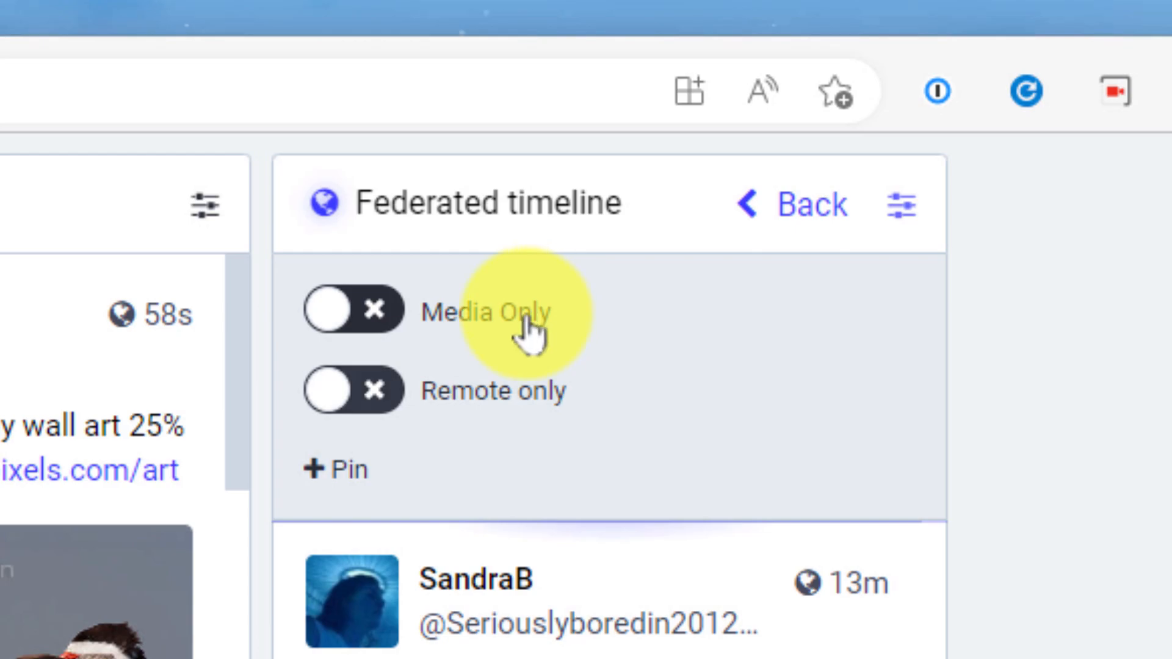
pyautogui.click(353, 389)
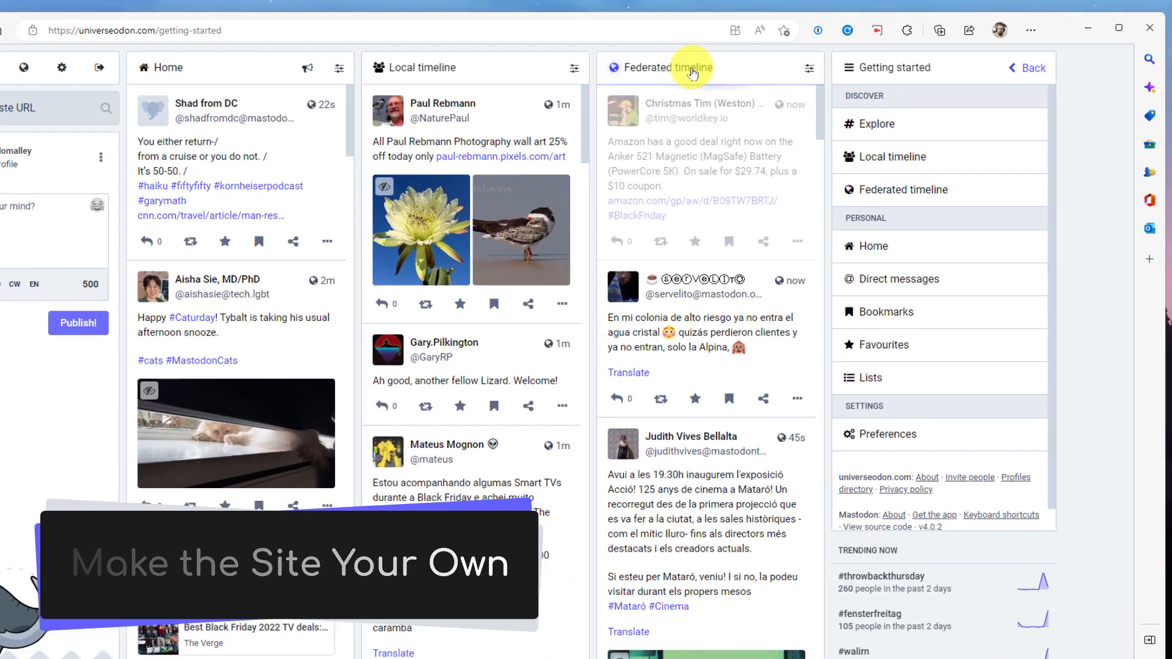
pyautogui.click(873, 124)
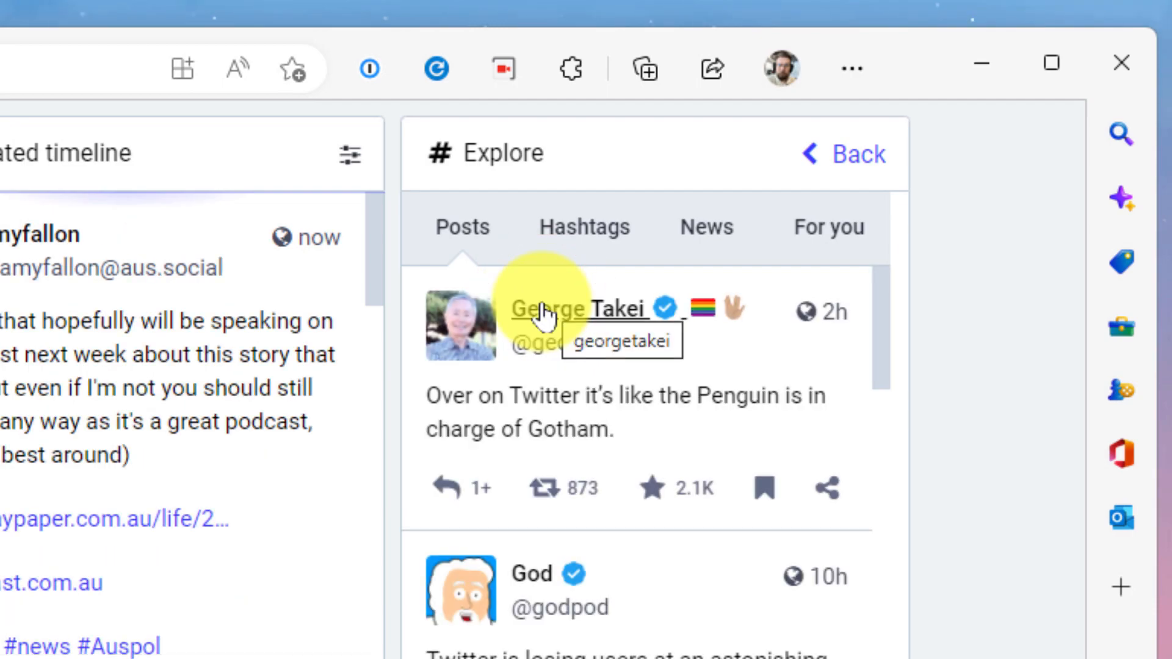
pyautogui.moveTo(882, 322)
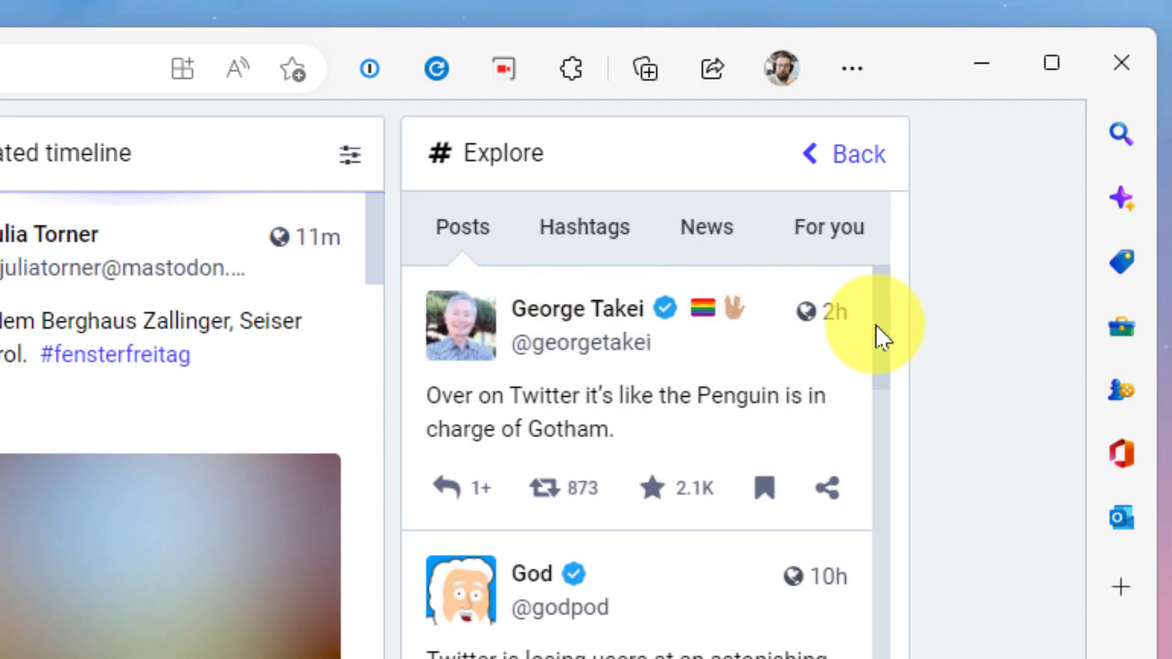
# Leave Explore's trending posts and go back to the column layout.
pyautogui.click(895, 183)
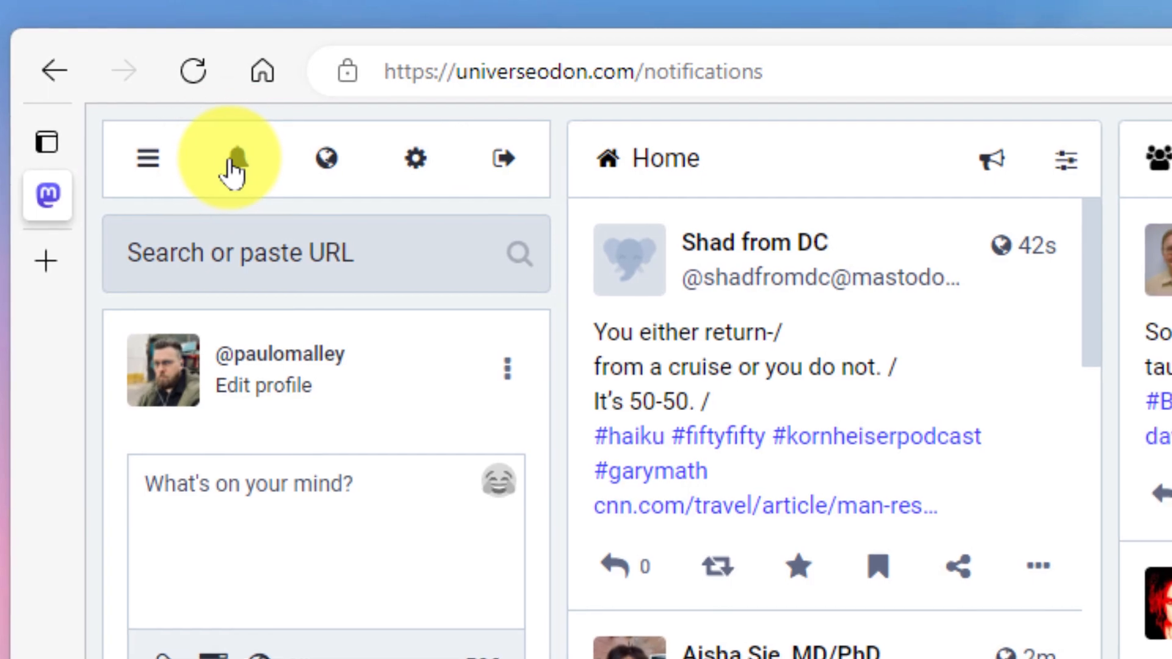
# Open Notifications, enable 'Display all categories', and review the notification toggles.
pyautogui.click(233, 157)
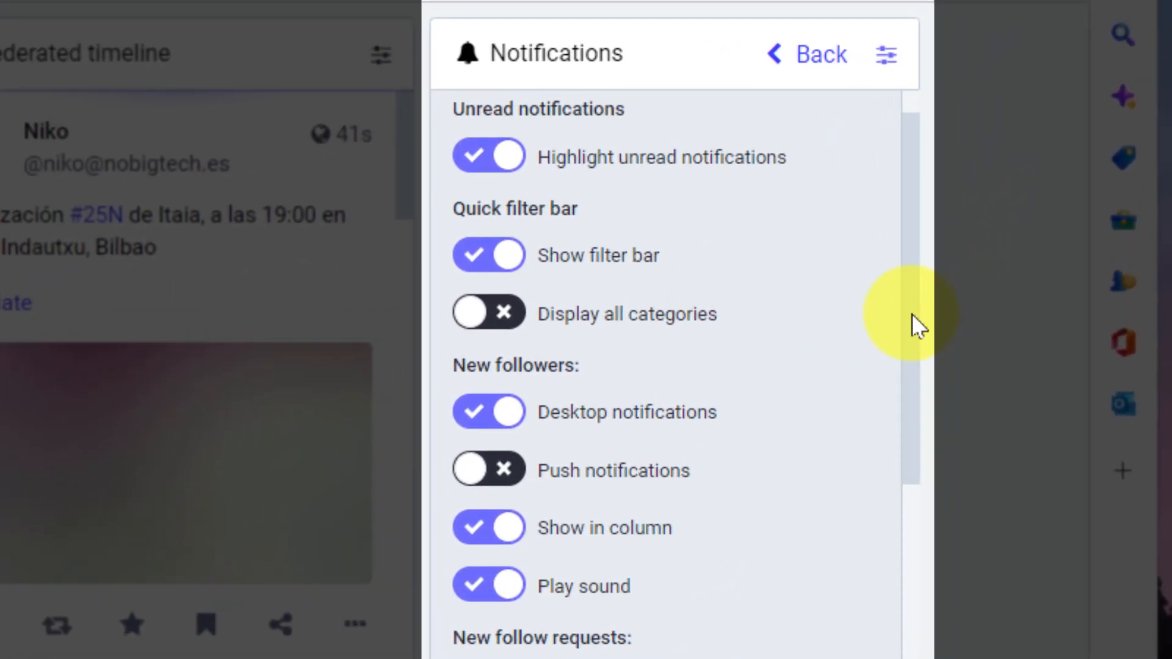
pyautogui.click(489, 313)
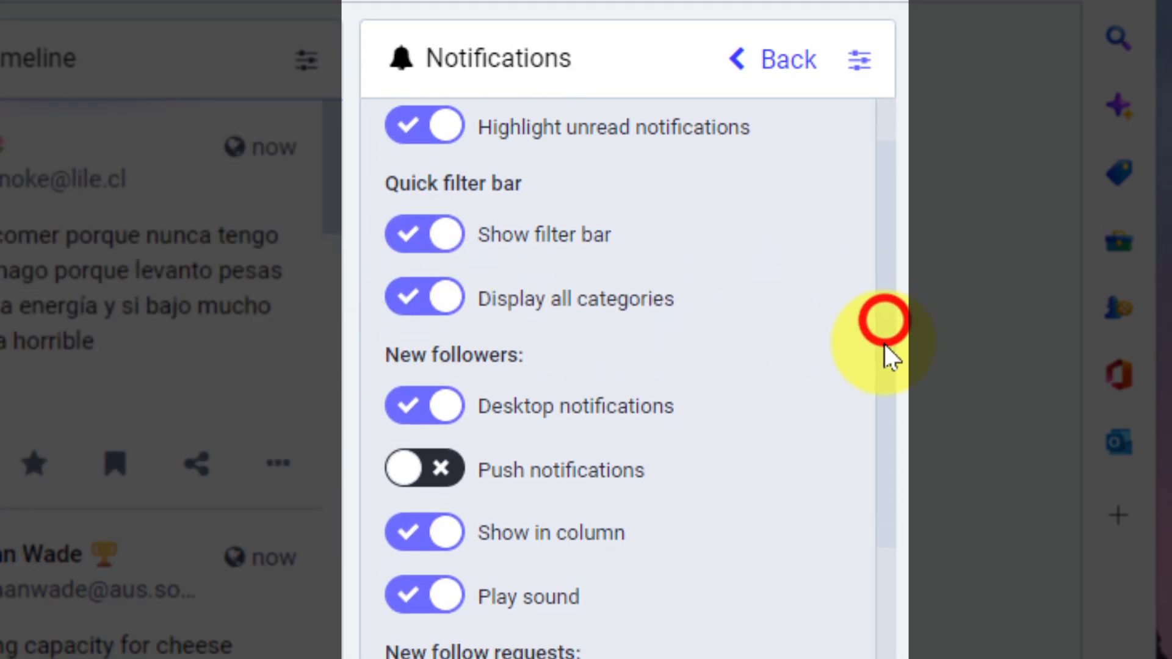
pyautogui.scroll(-3)
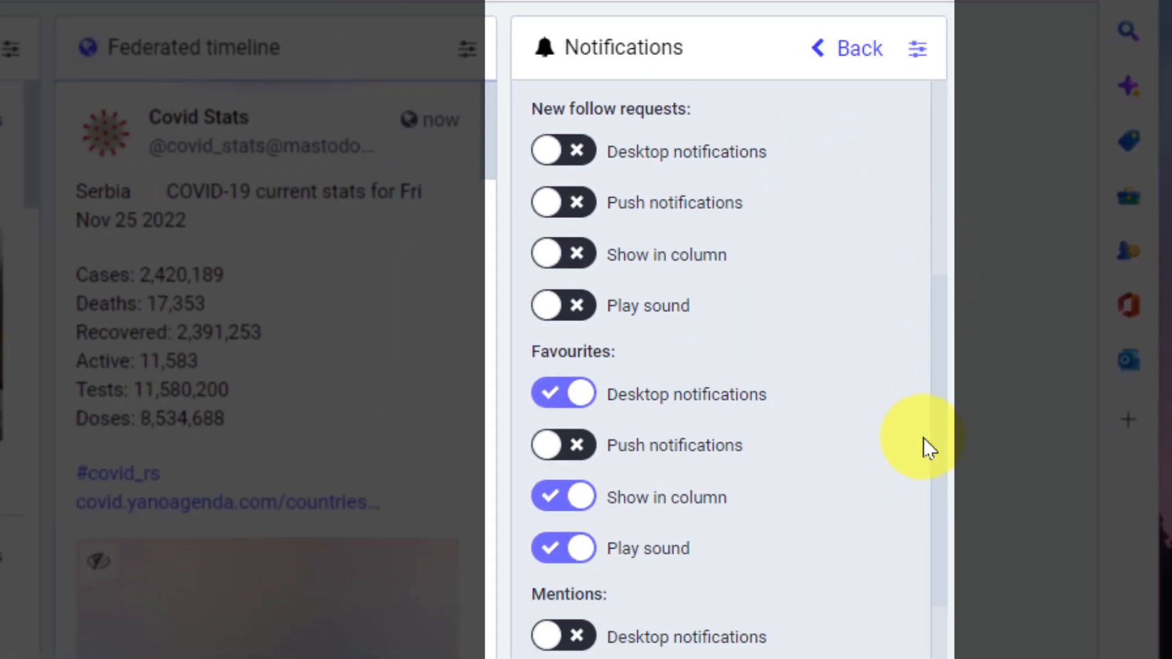
pyautogui.scroll(-3)
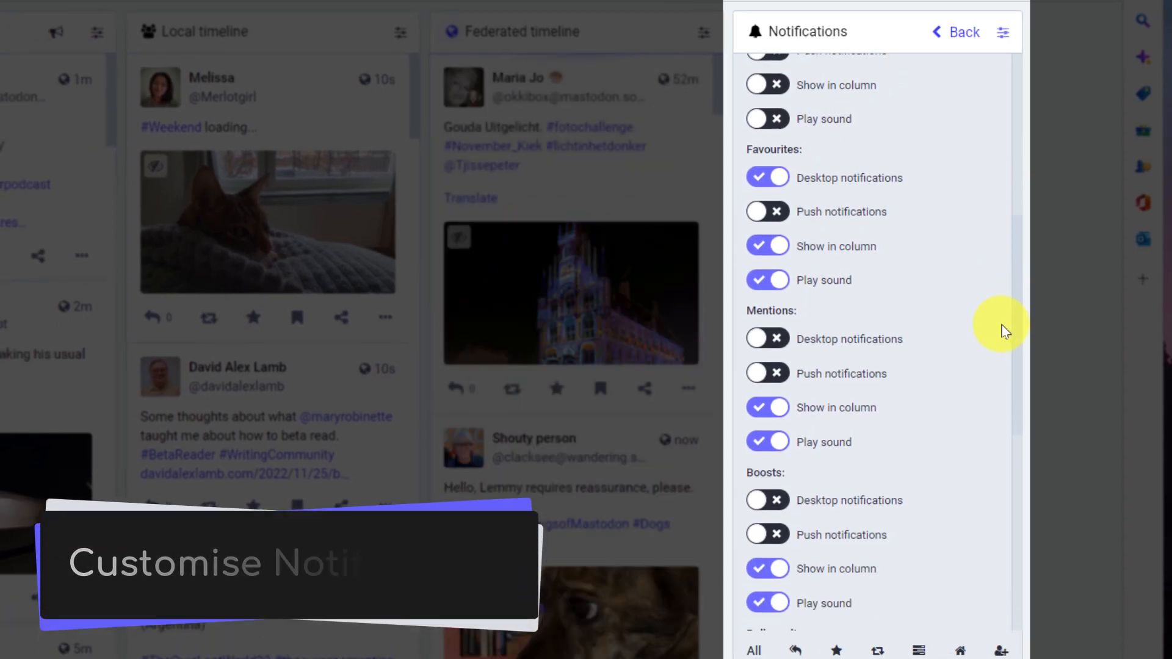
pyautogui.scroll(-3)
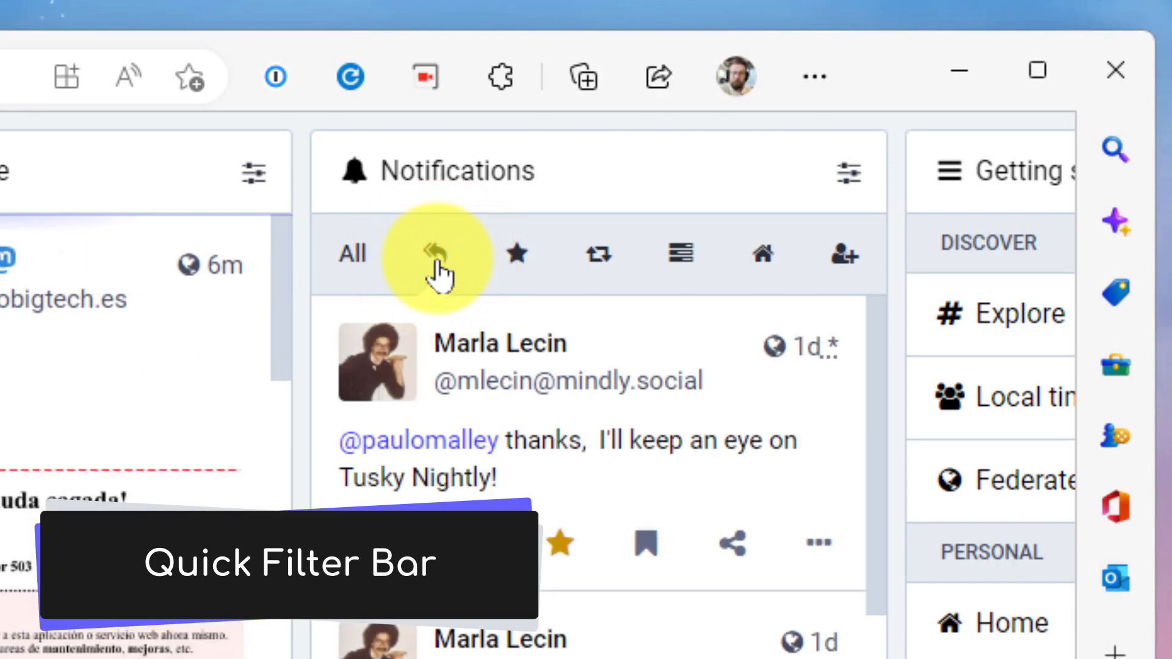
# Filter notifications by Mentions, Favourites, Boosts, Polls, then Updates from people you follow.
pyautogui.click(516, 254)
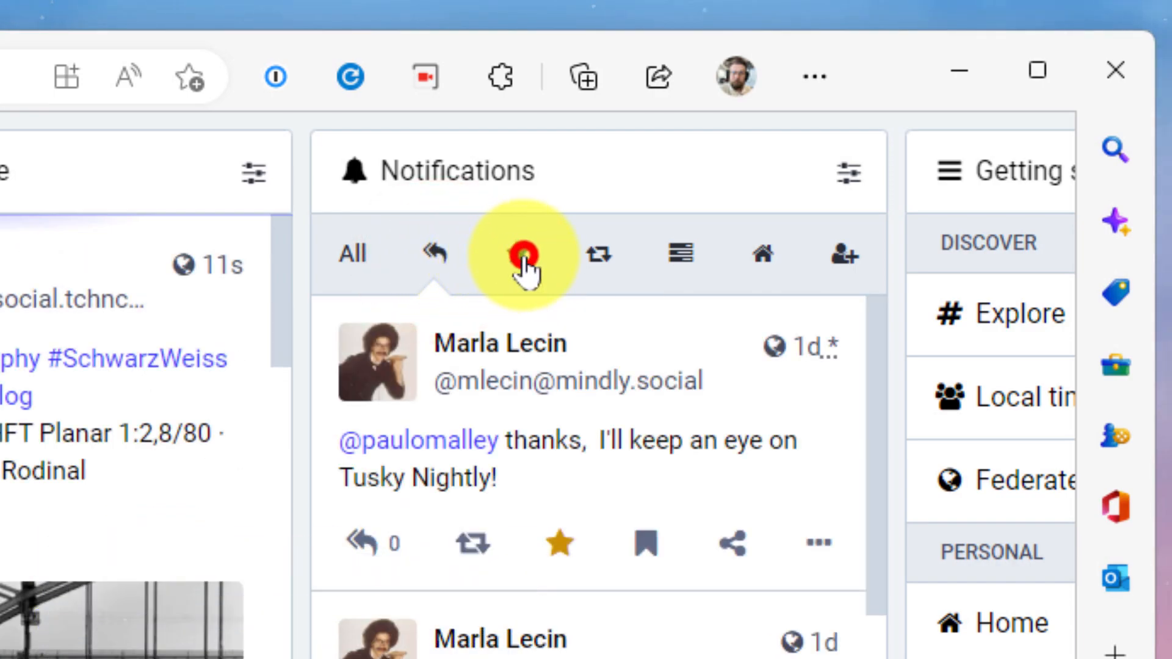
pyautogui.click(522, 254)
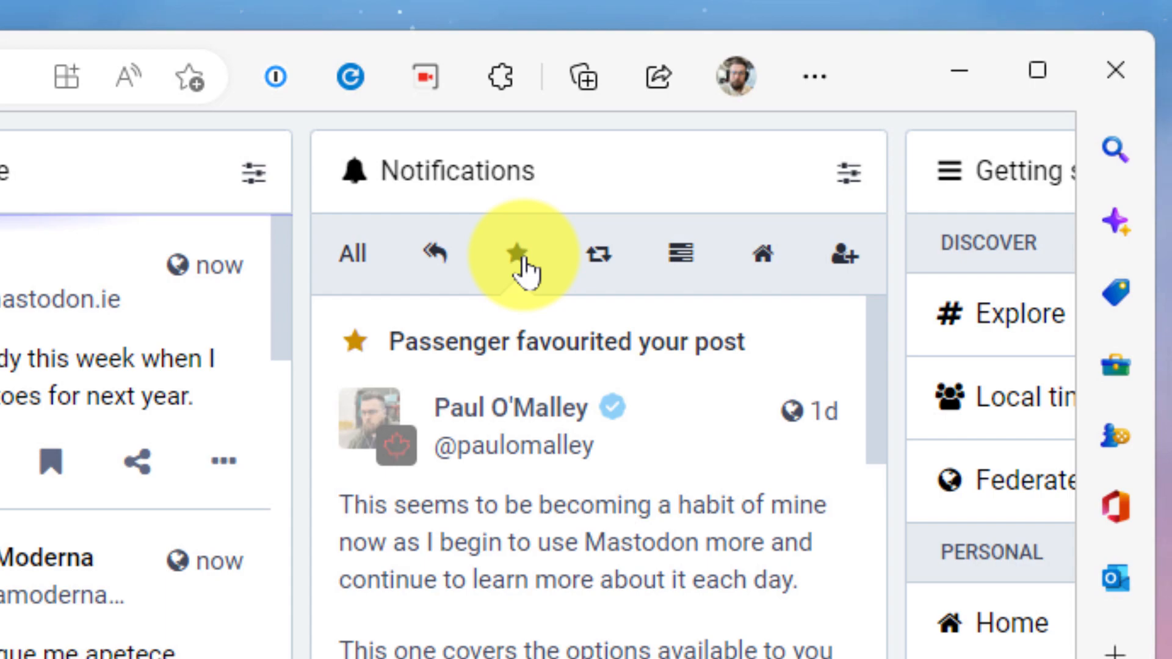
pyautogui.moveTo(576, 258)
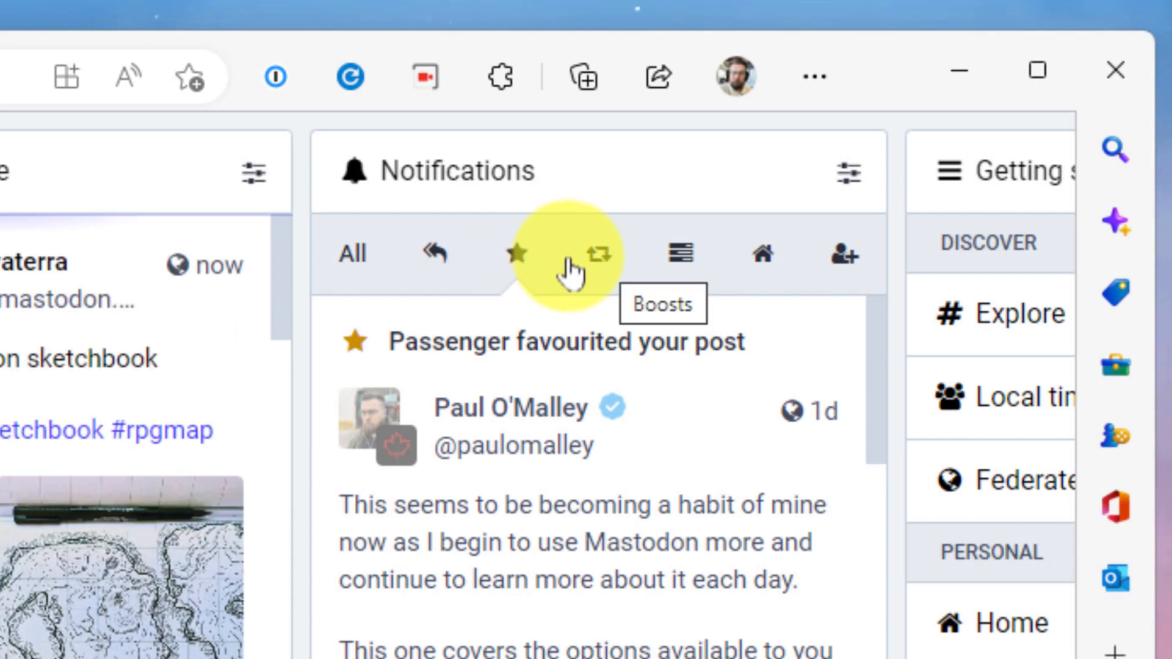
pyautogui.click(599, 253)
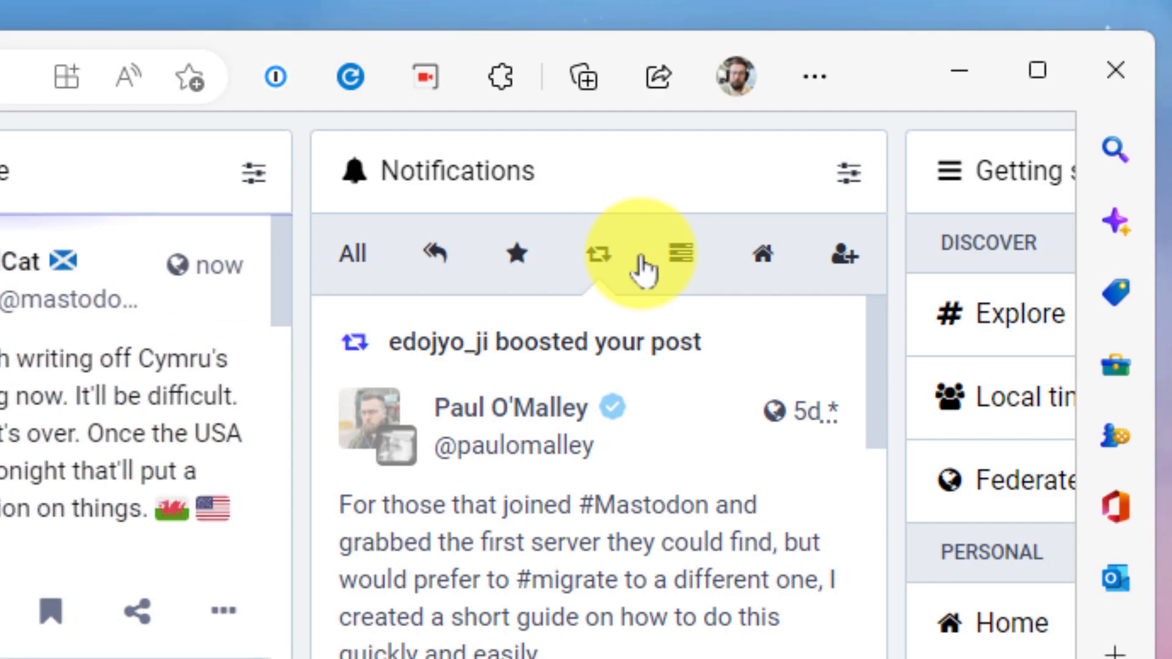
pyautogui.click(679, 253)
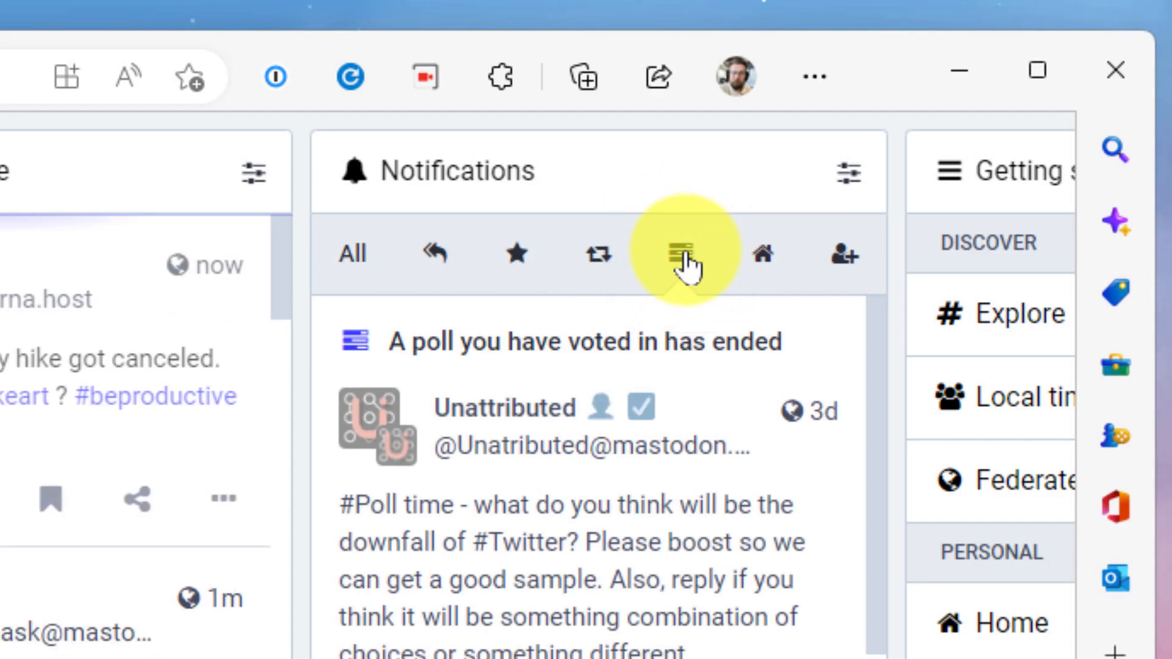
pyautogui.moveTo(690, 254)
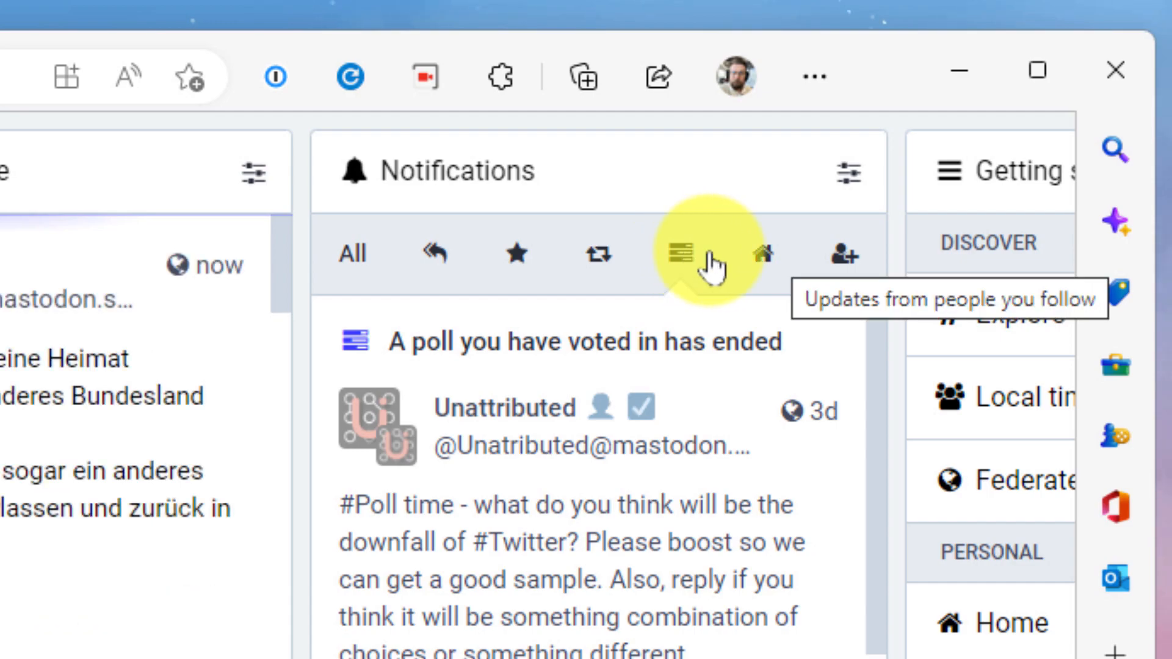
pyautogui.click(762, 254)
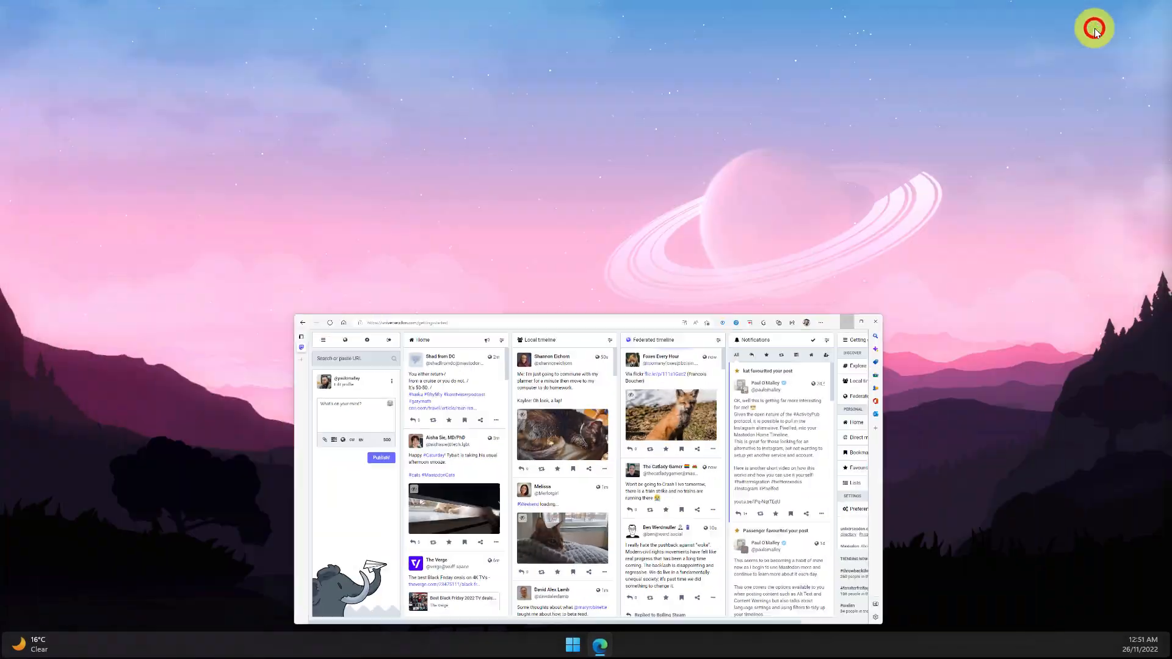
# Minimise the browser to reveal the desktop.
pyautogui.click(876, 322)
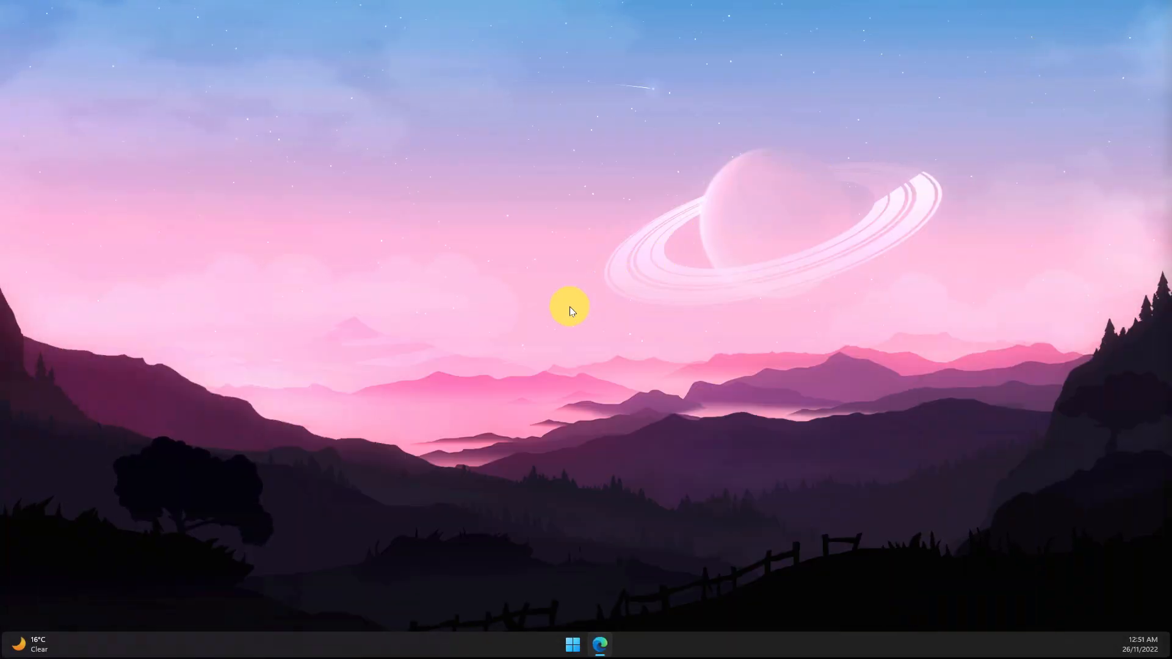